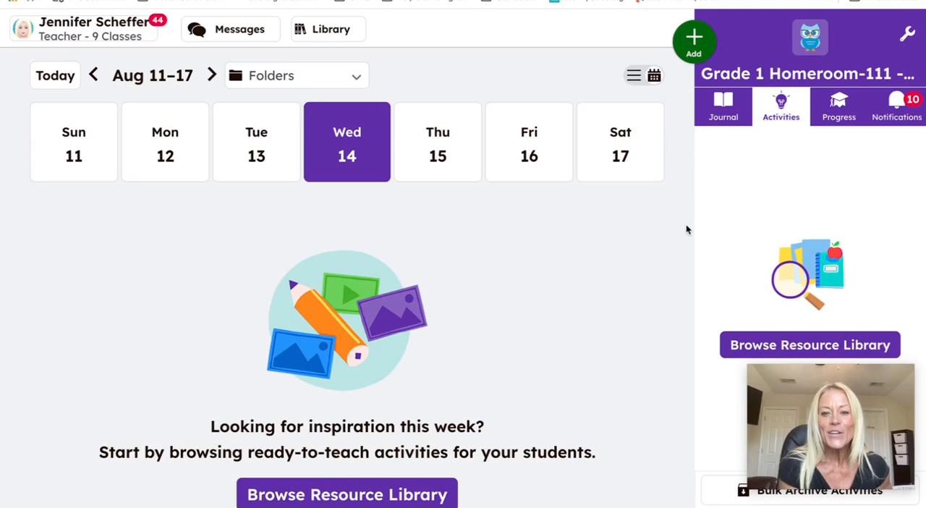
{"action": "mouse_move", "coordinate": [689, 111]}
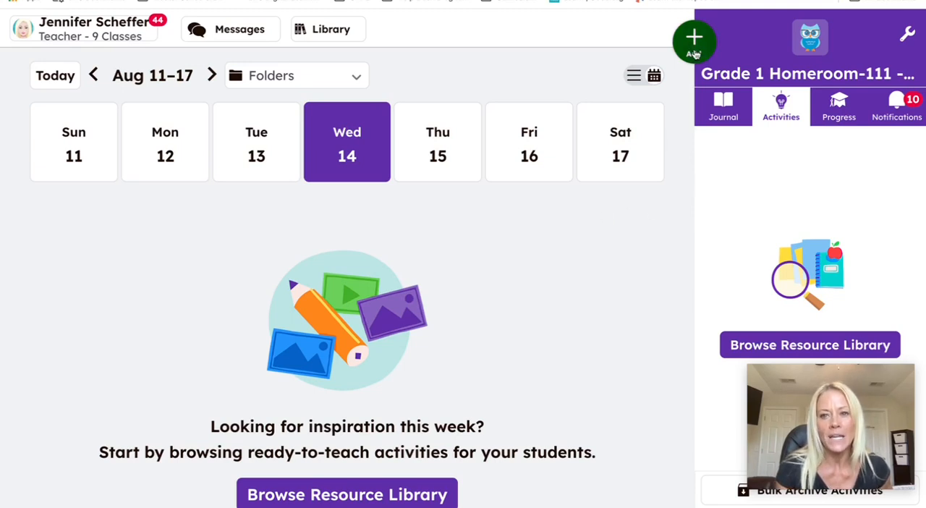
Start creating a new activity for the Grade 1 Homeroom class from the Add menu
{"action": "left_click", "coordinate": [695, 39]}
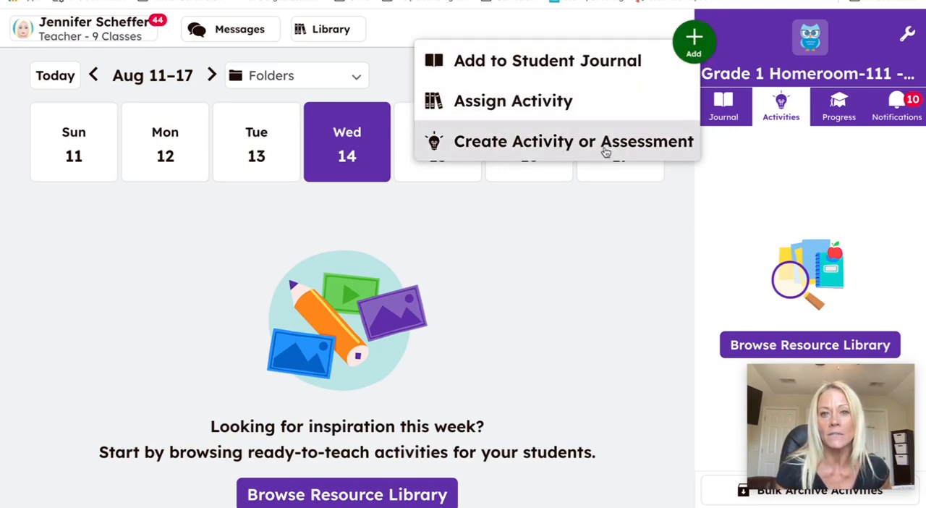
{"action": "left_click", "coordinate": [573, 142]}
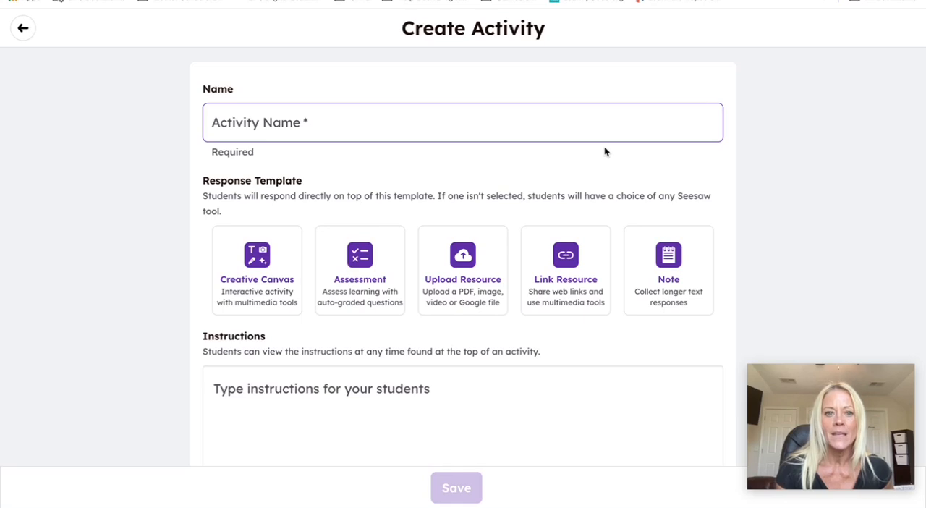
Name the activity 'All About Meet' using the name suggestion
{"action": "left_click", "coordinate": [463, 122]}
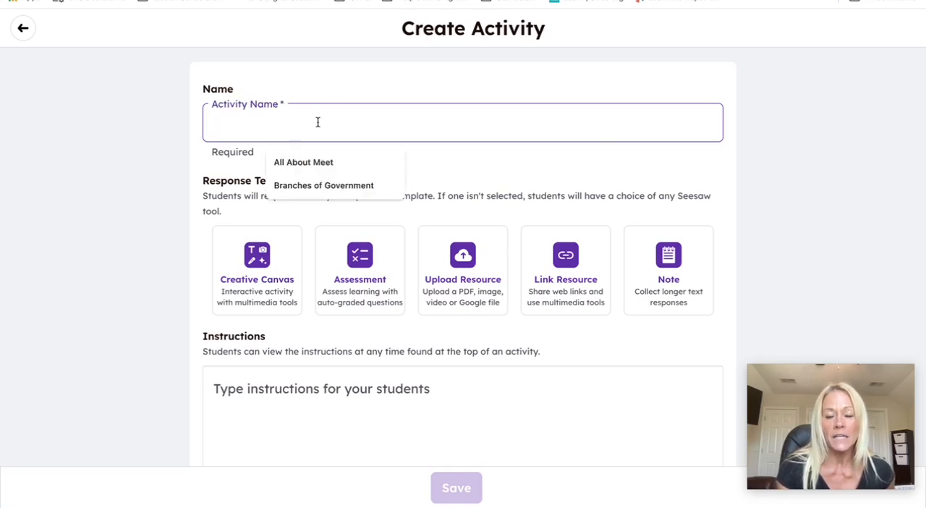
{"action": "left_click", "coordinate": [304, 162]}
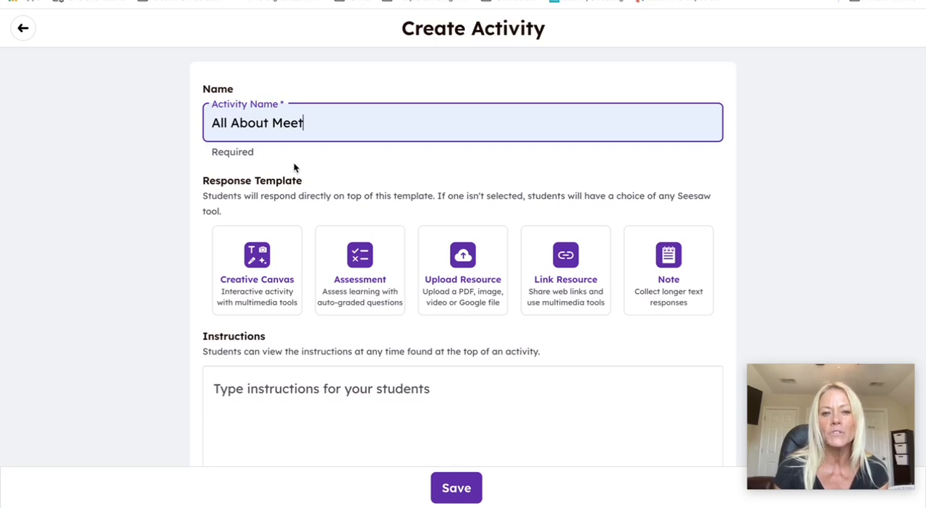
{"action": "mouse_move", "coordinate": [339, 172]}
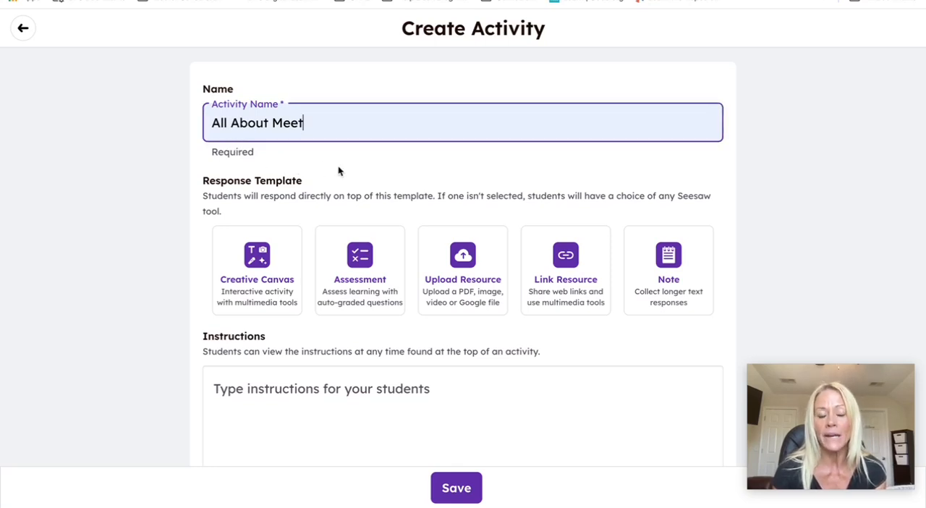
{"action": "mouse_move", "coordinate": [336, 184]}
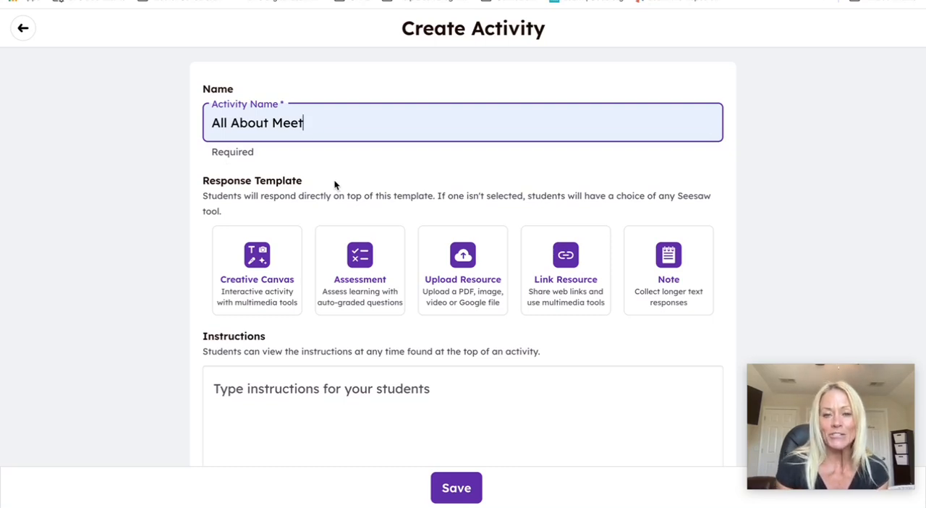
{"action": "mouse_move", "coordinate": [311, 210]}
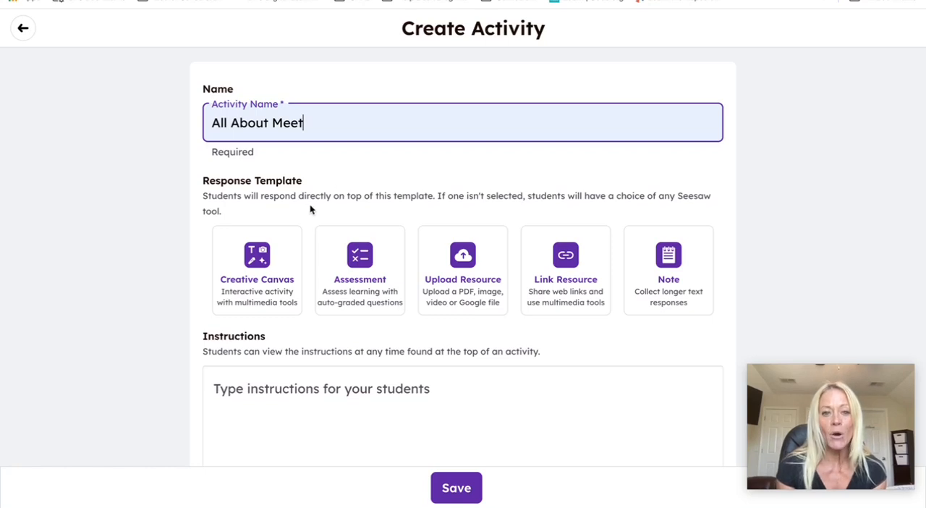
{"action": "mouse_move", "coordinate": [267, 249]}
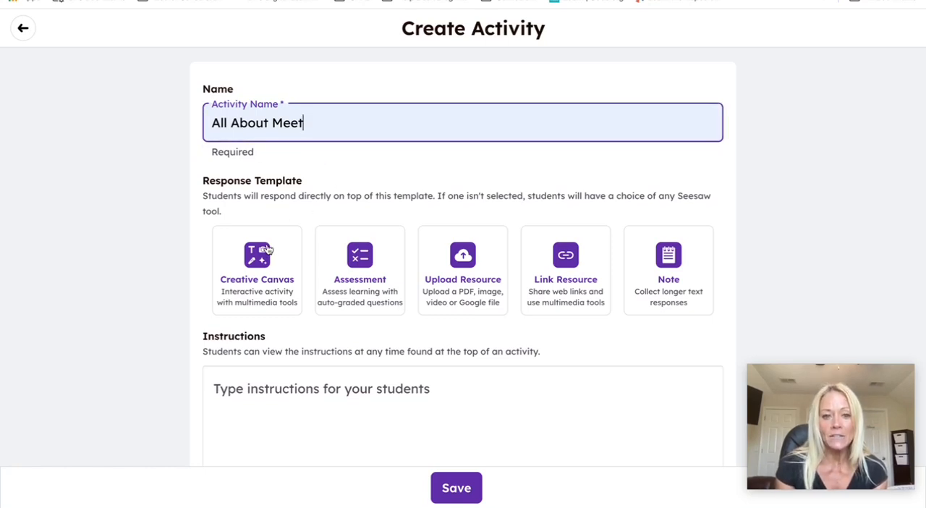
{"action": "scroll", "scroll_direction": "down", "scroll_amount": 3}
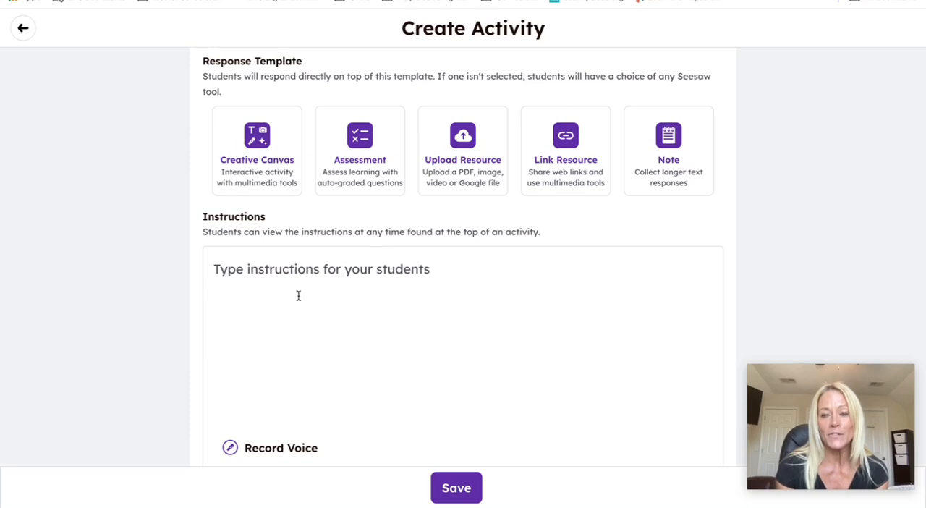
{"action": "scroll", "scroll_direction": "down", "scroll_amount": 3}
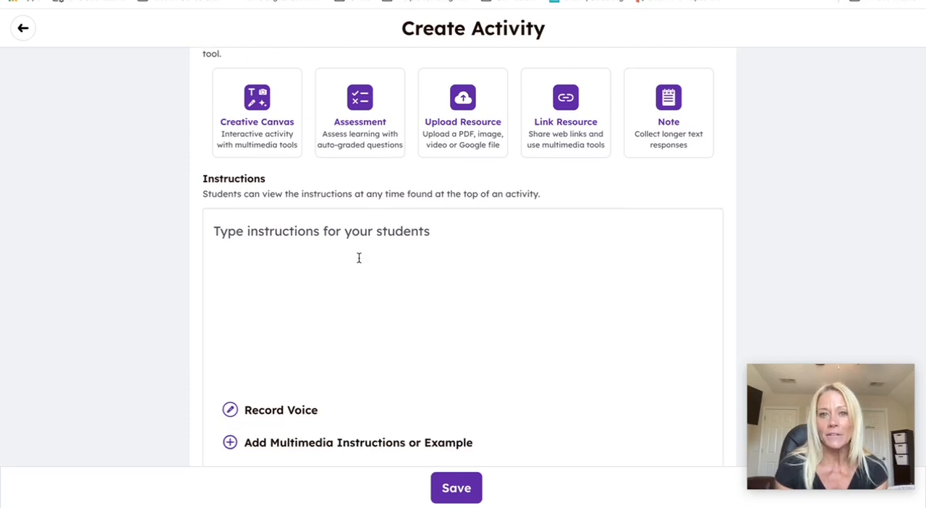
{"action": "scroll", "scroll_direction": "down", "scroll_amount": 3}
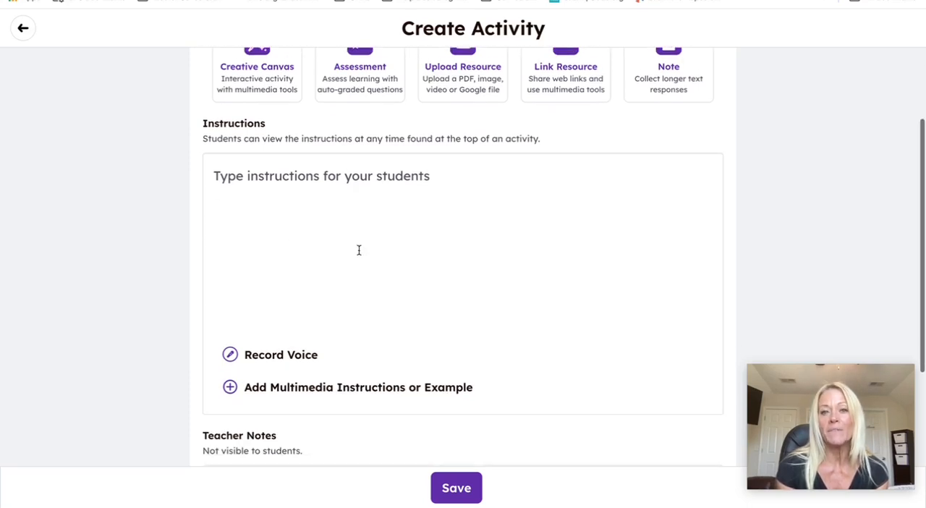
{"action": "scroll", "scroll_direction": "down", "scroll_amount": 3}
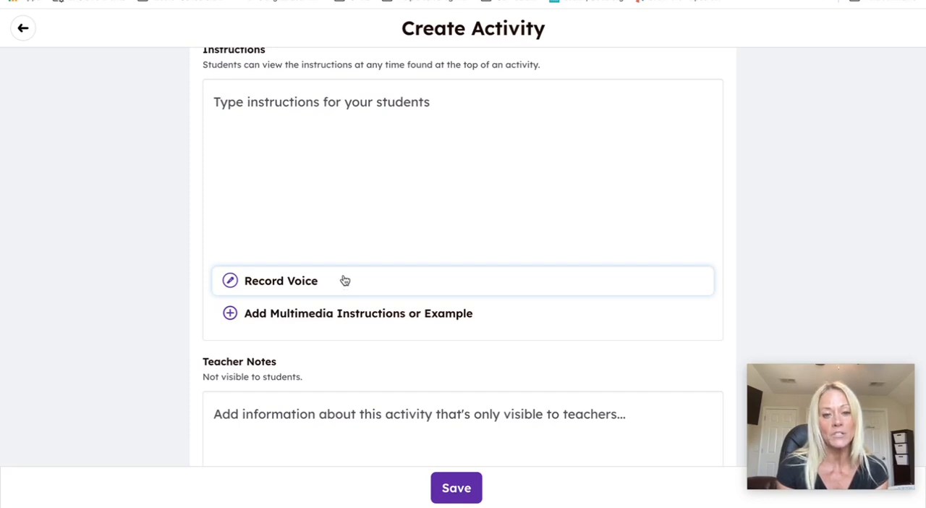
{"action": "scroll", "scroll_direction": "down", "scroll_amount": 3}
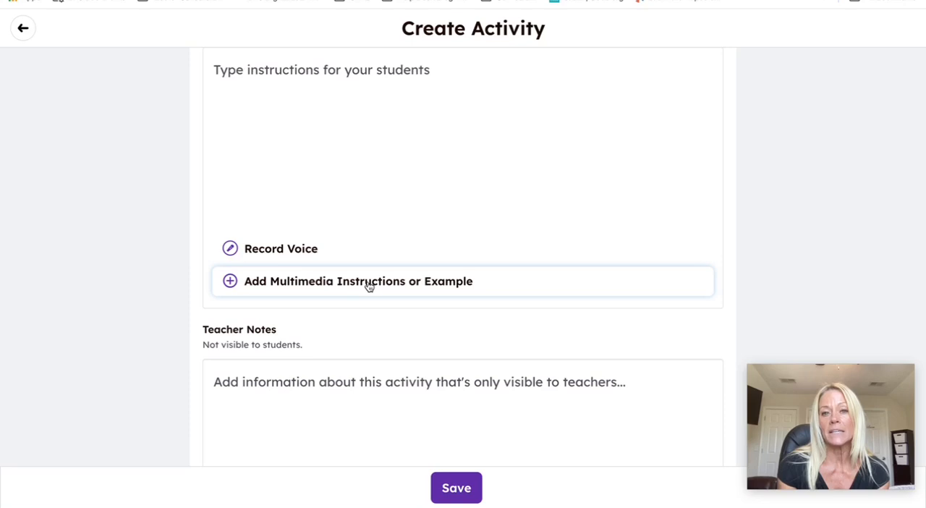
{"action": "mouse_move", "coordinate": [417, 289]}
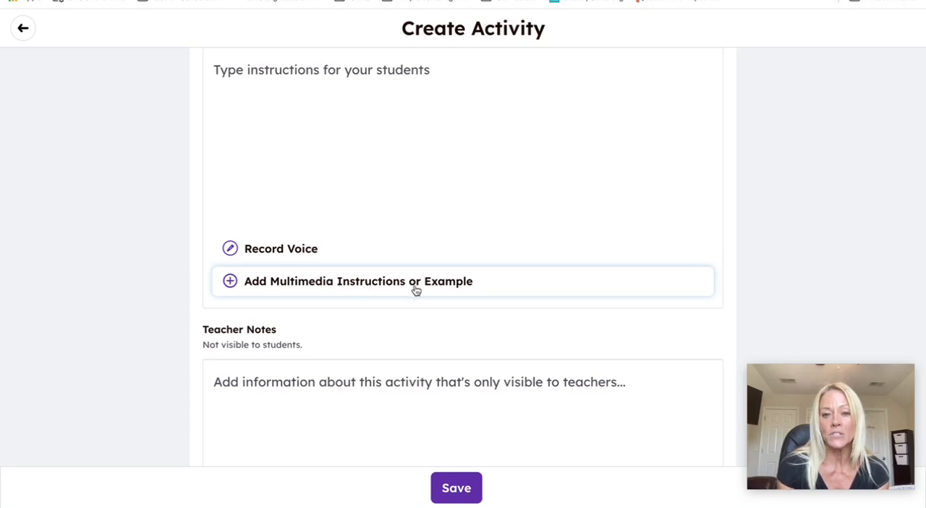
{"action": "scroll", "scroll_direction": "down", "scroll_amount": 3}
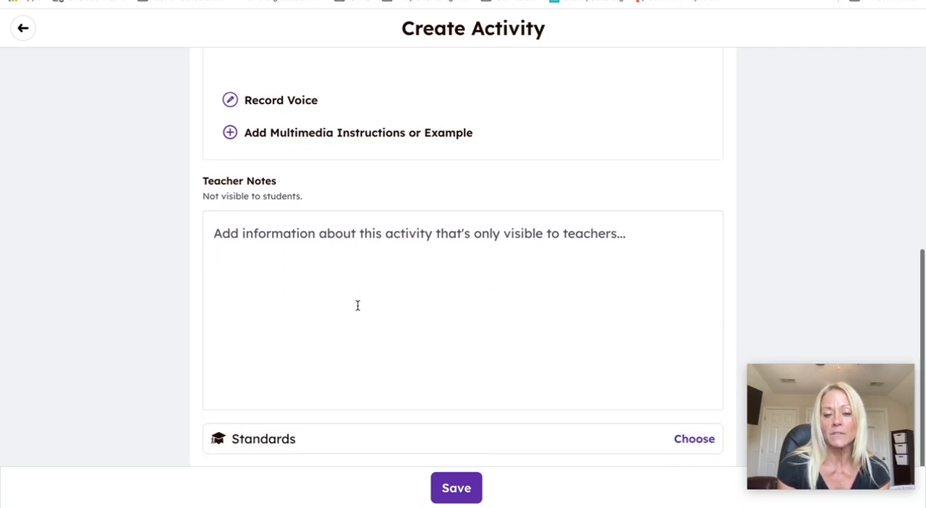
{"action": "scroll", "scroll_direction": "down", "scroll_amount": 3}
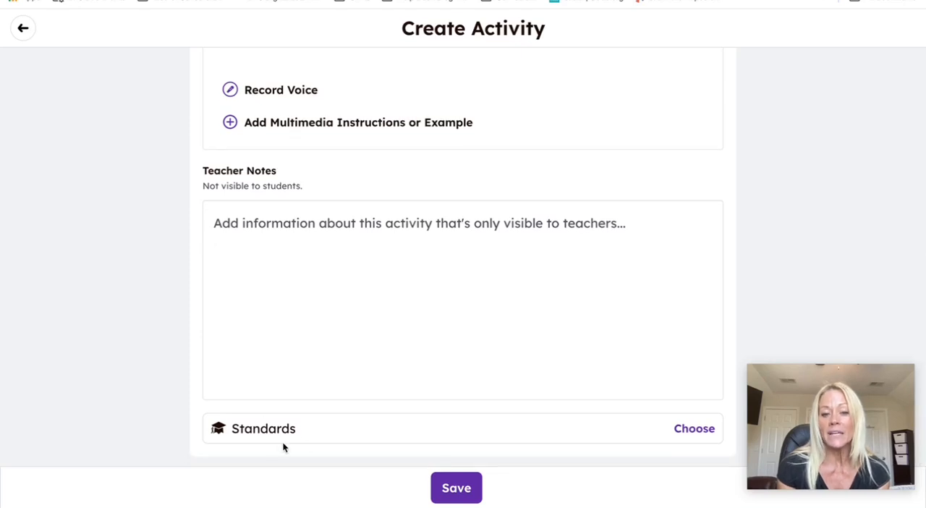
{"action": "mouse_move", "coordinate": [340, 390]}
{"action": "type", "text": "All About Meet"}
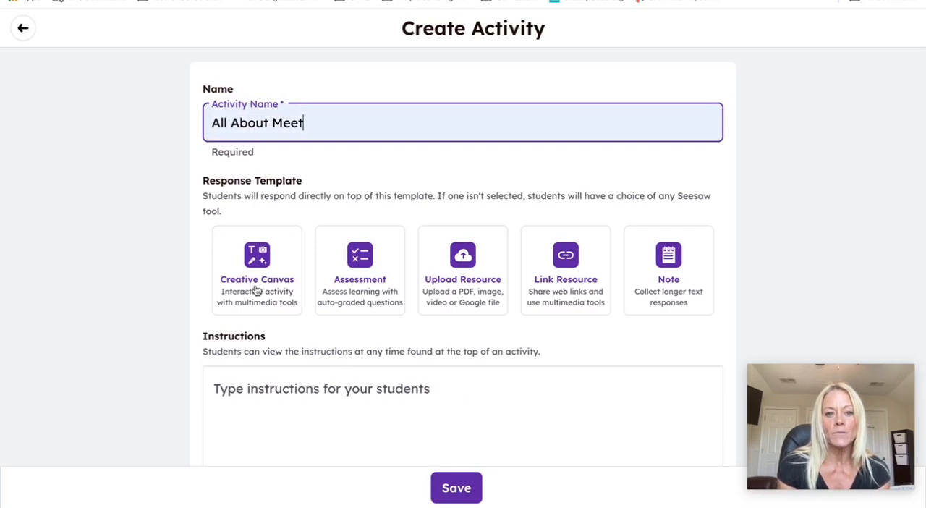
{"action": "mouse_move", "coordinate": [257, 258]}
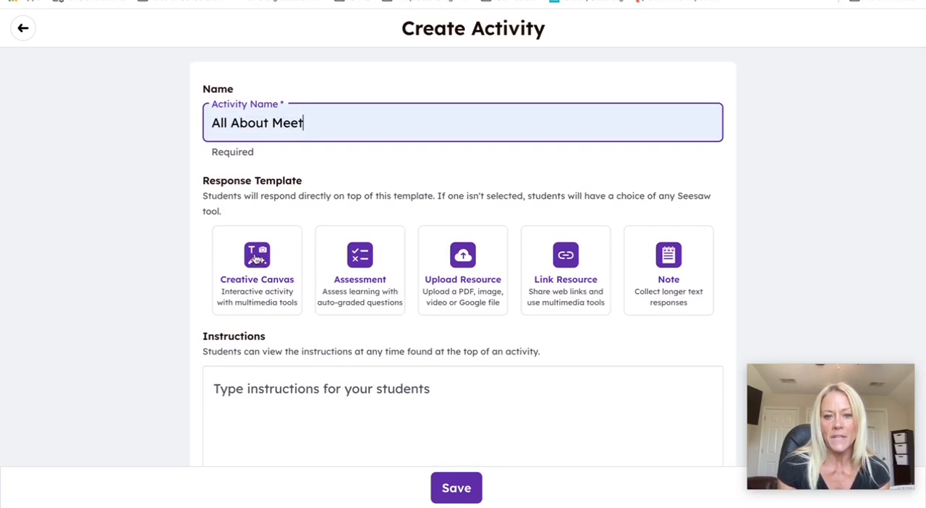
Choose the Creative Canvas template and show the available student-response frame types
{"action": "left_click", "coordinate": [456, 487]}
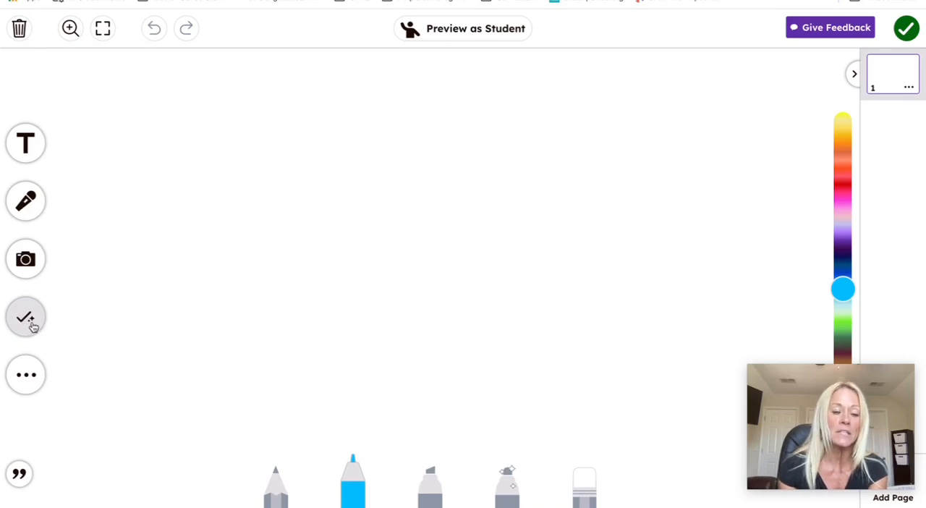
{"action": "left_click", "coordinate": [26, 315]}
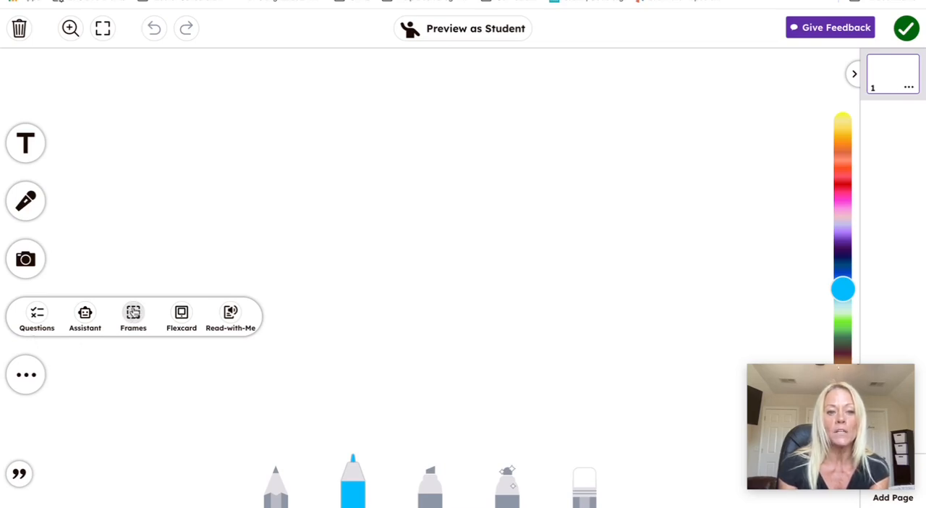
{"action": "left_click", "coordinate": [133, 317]}
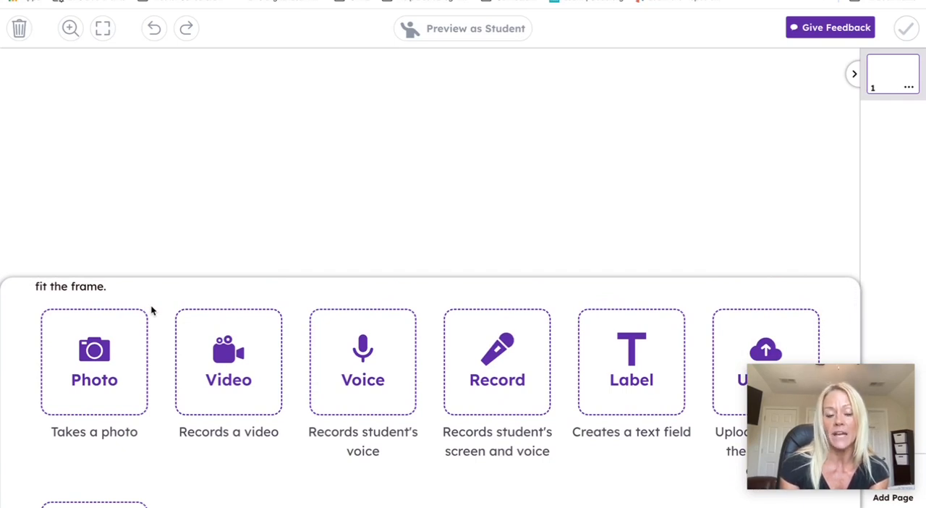
Add a photo response frame to the canvas and give it a solid purple fill
{"action": "left_click", "coordinate": [94, 362]}
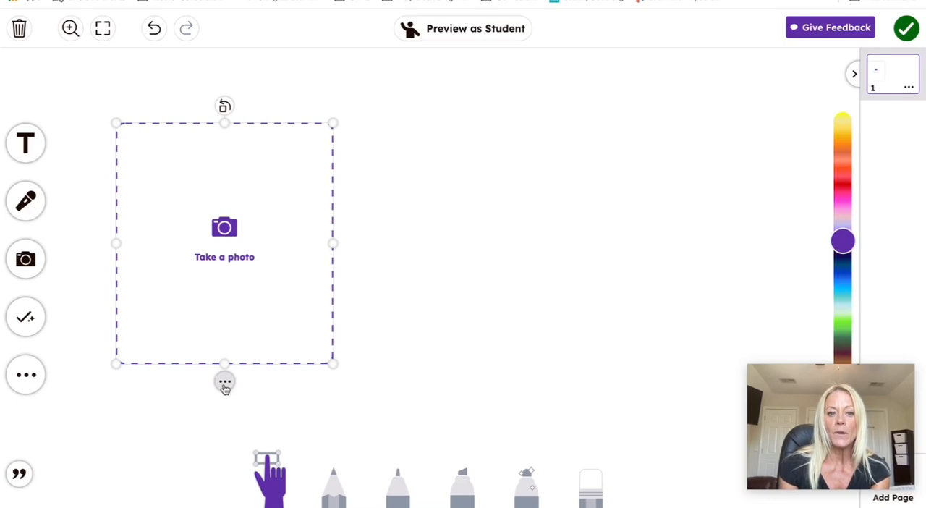
{"action": "left_click", "coordinate": [224, 382]}
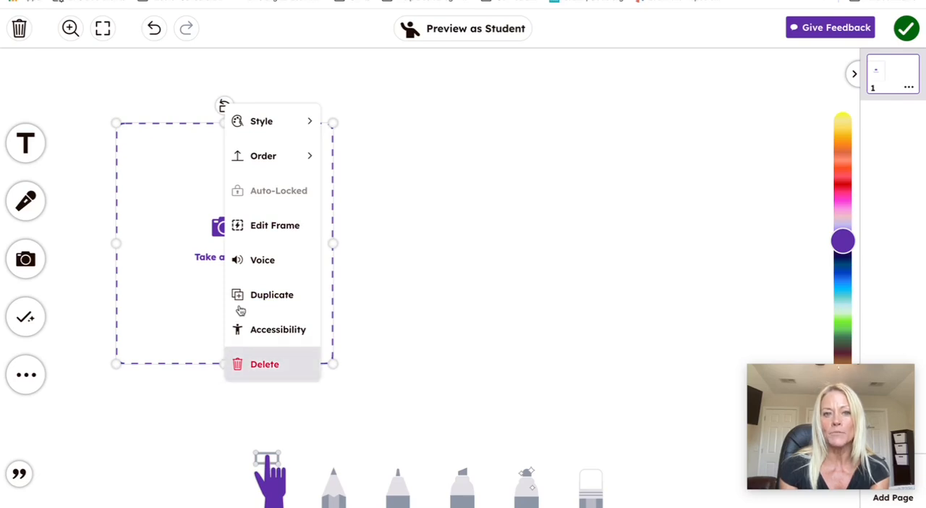
{"action": "left_click", "coordinate": [261, 122]}
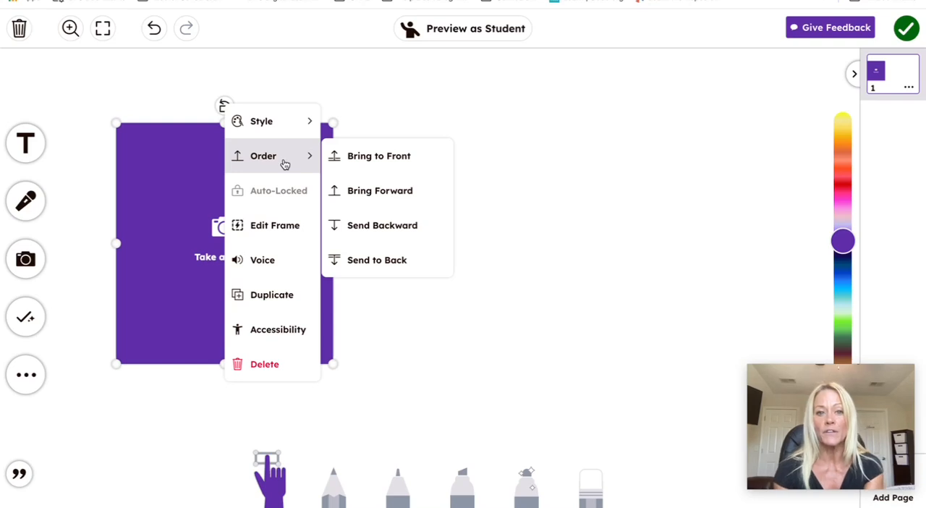
{"action": "left_click", "coordinate": [275, 226]}
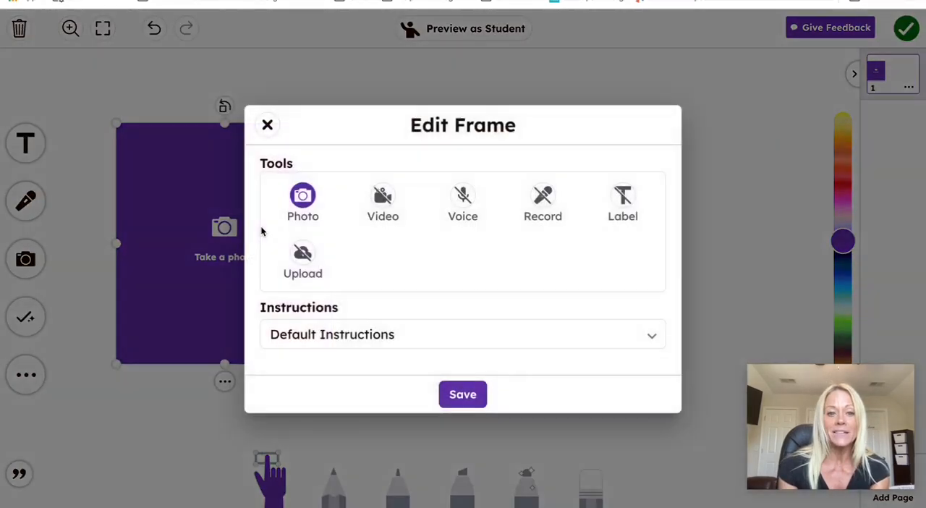
{"action": "mouse_move", "coordinate": [332, 203]}
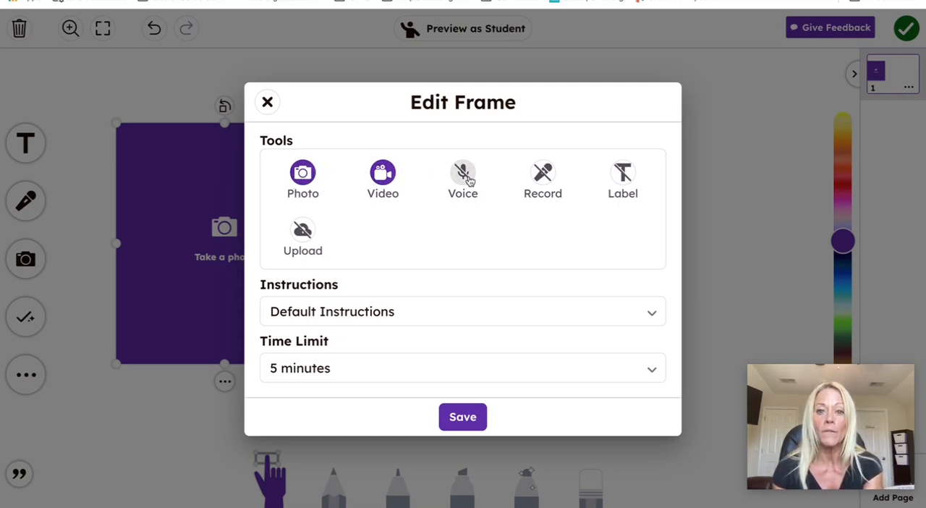
{"action": "left_click", "coordinate": [382, 174]}
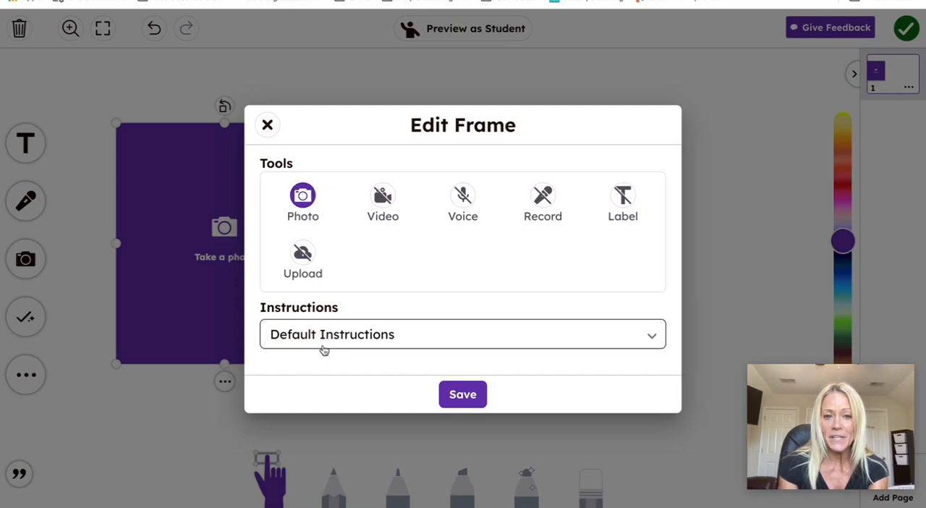
{"action": "mouse_move", "coordinate": [324, 346]}
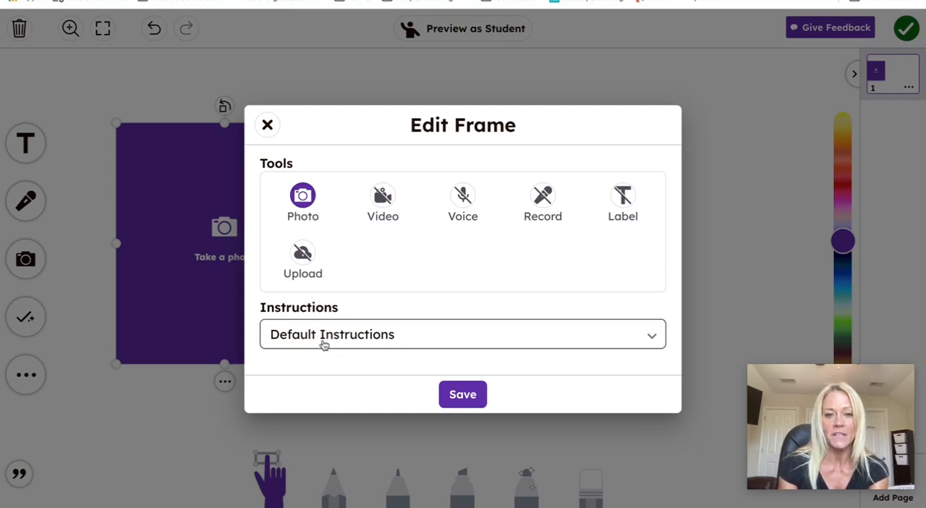
Try the empty and default instruction options, then choose custom instructions for the photo frame
{"action": "left_click", "coordinate": [463, 333]}
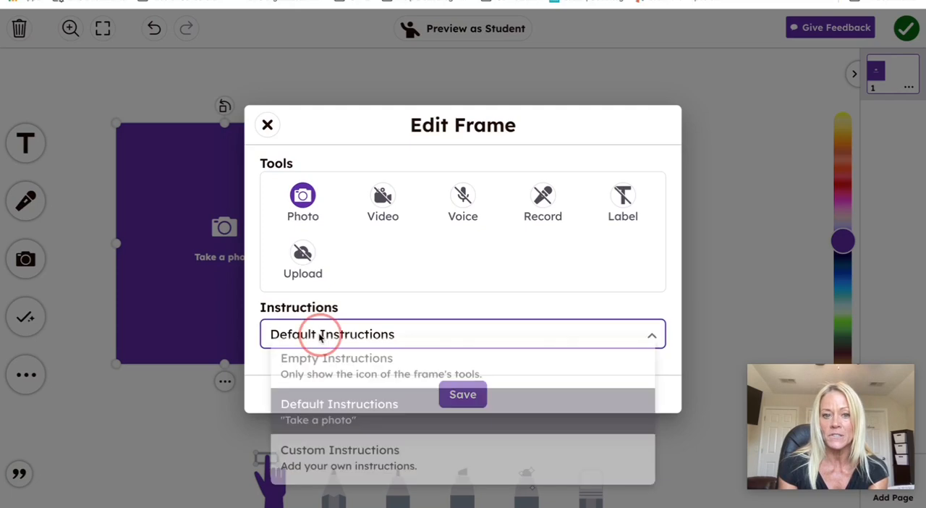
{"action": "left_click", "coordinate": [463, 333]}
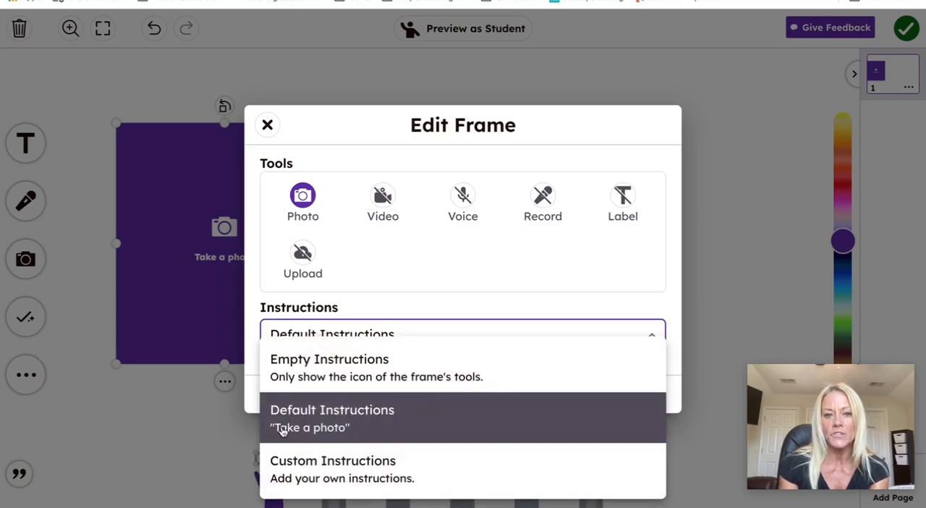
{"action": "mouse_move", "coordinate": [355, 441]}
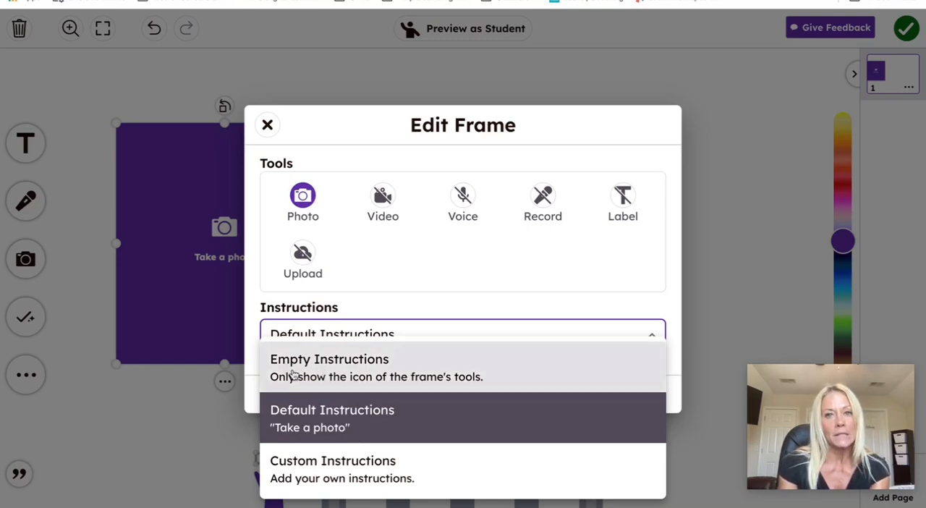
{"action": "left_click", "coordinate": [330, 359]}
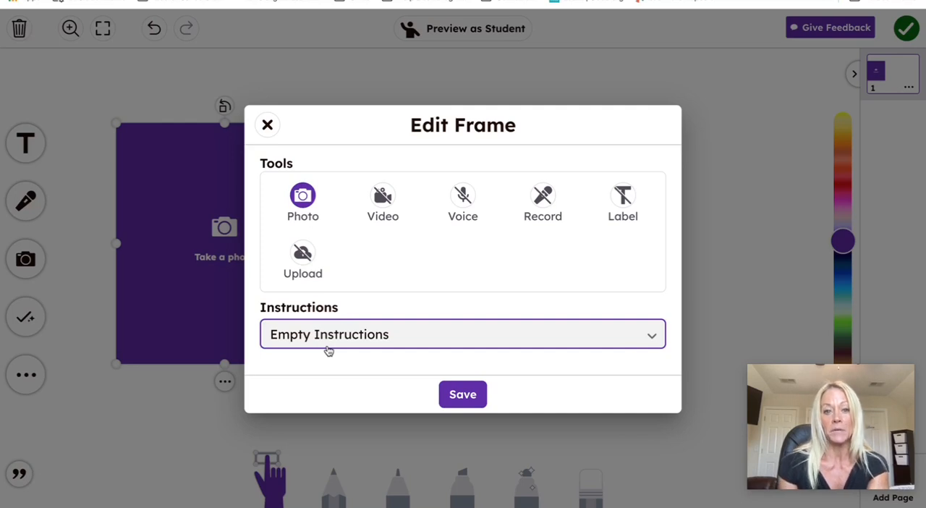
{"action": "left_click", "coordinate": [463, 333]}
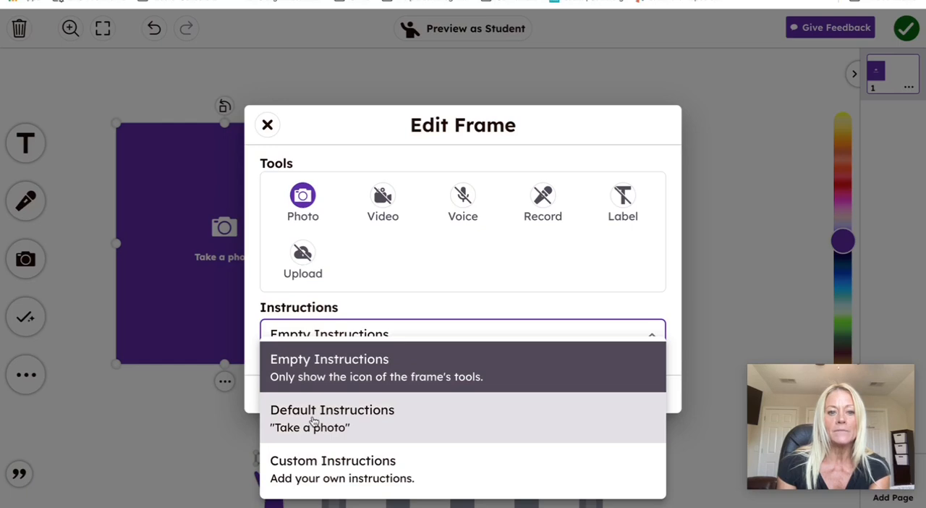
{"action": "left_click", "coordinate": [333, 409]}
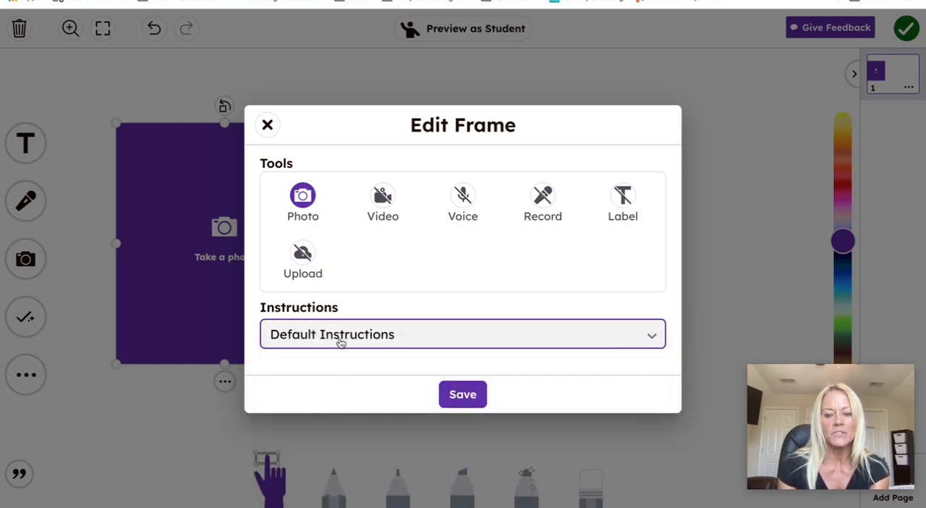
{"action": "left_click", "coordinate": [463, 333]}
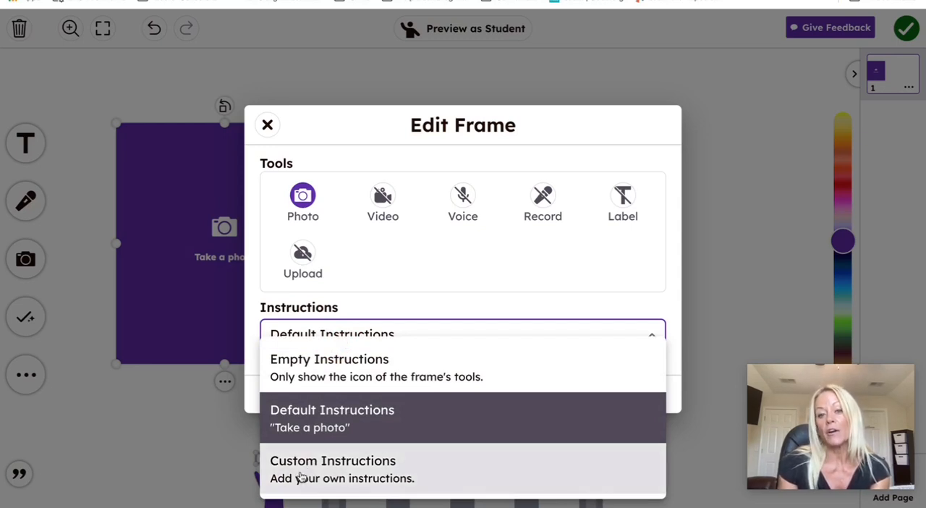
{"action": "left_click", "coordinate": [332, 460]}
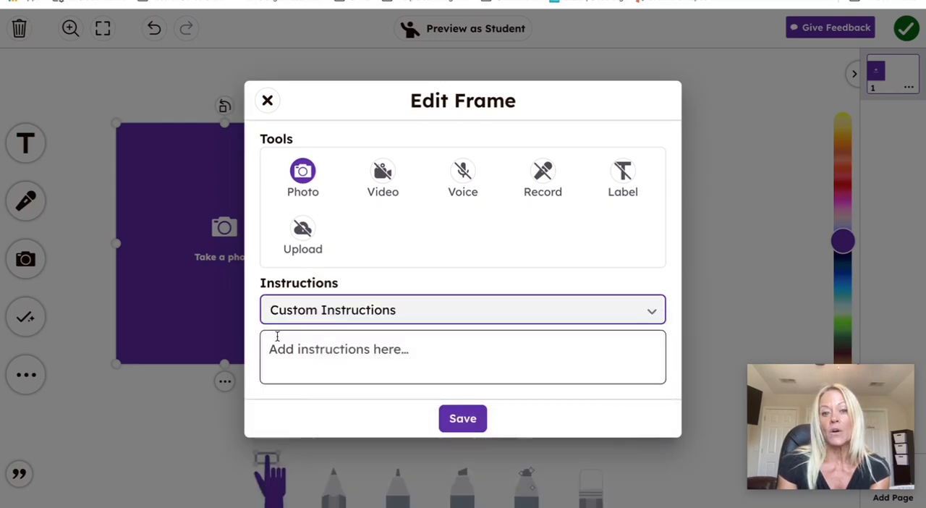
Write the custom instruction 'Smile bright!' and save the frame settings
{"action": "left_click", "coordinate": [463, 356]}
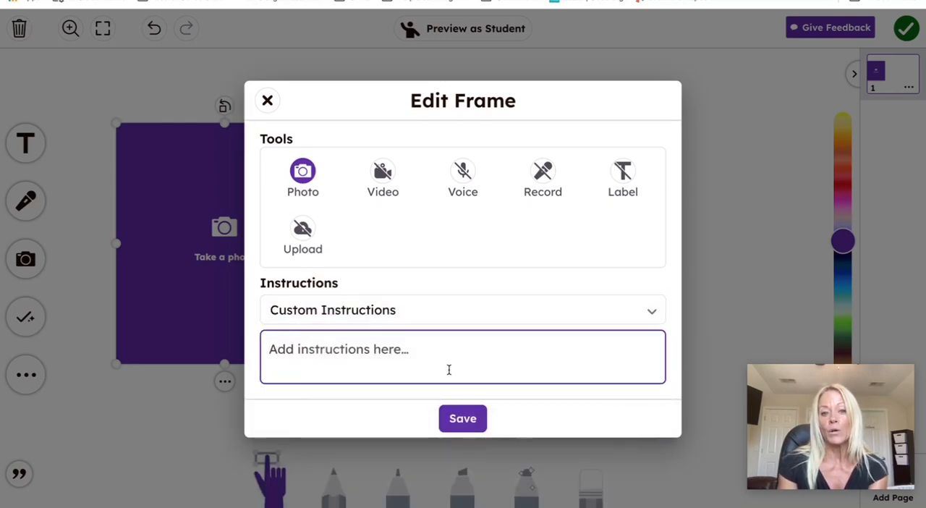
{"action": "type", "text": "Sm"}
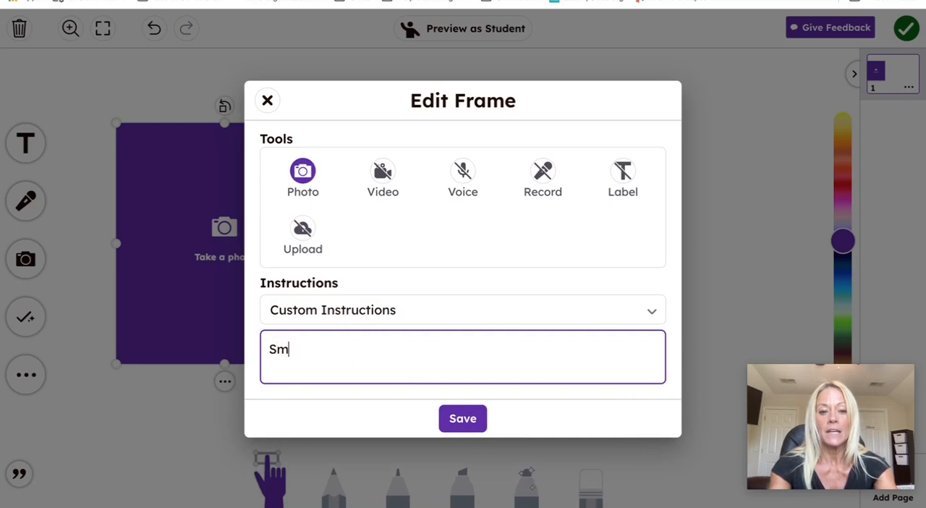
{"action": "type", "text": "ile brigh"}
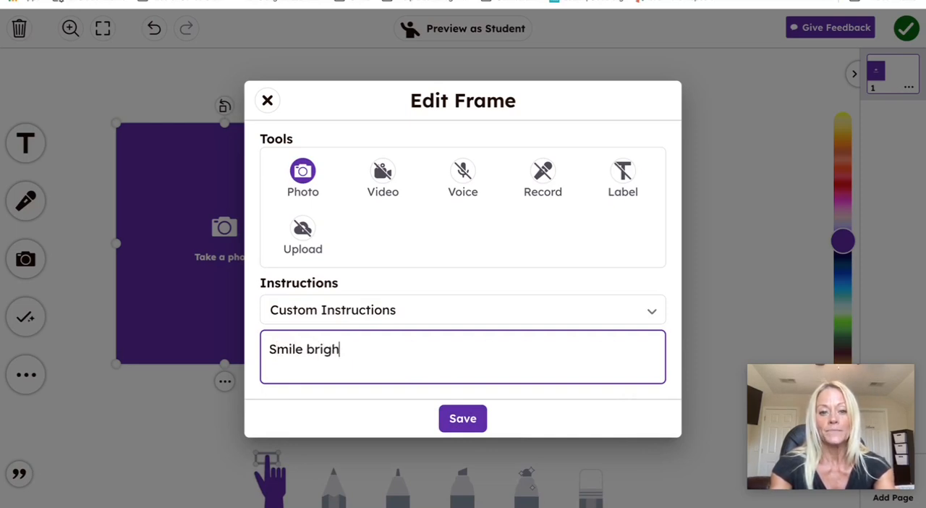
{"action": "type", "text": "t"}
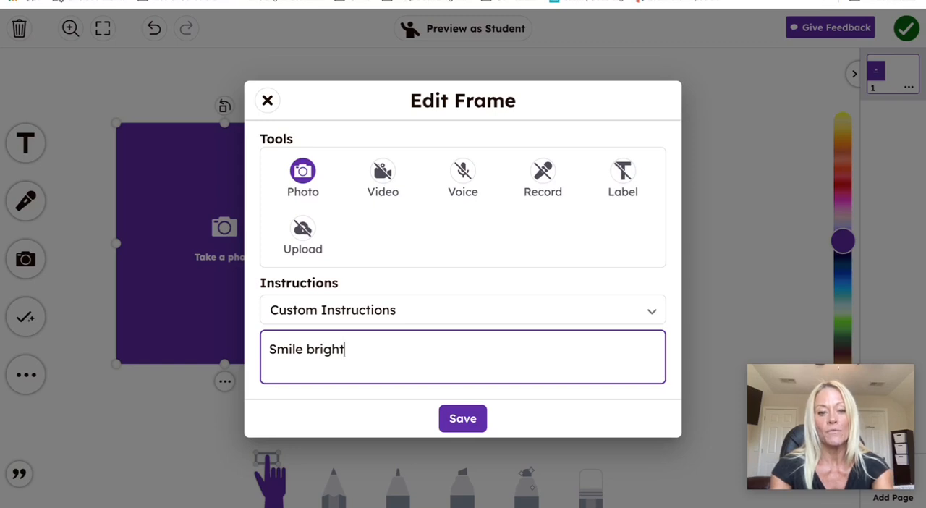
{"action": "type", "text": "!"}
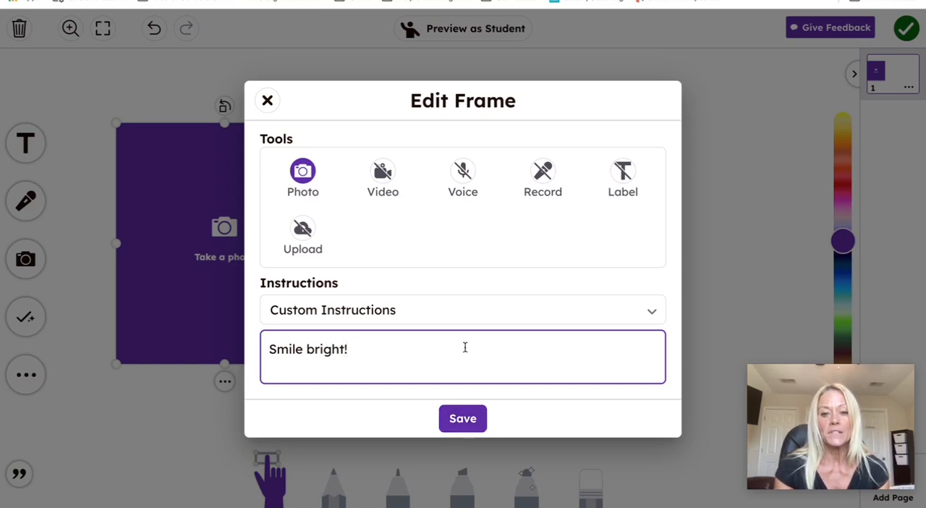
{"action": "left_click", "coordinate": [463, 418]}
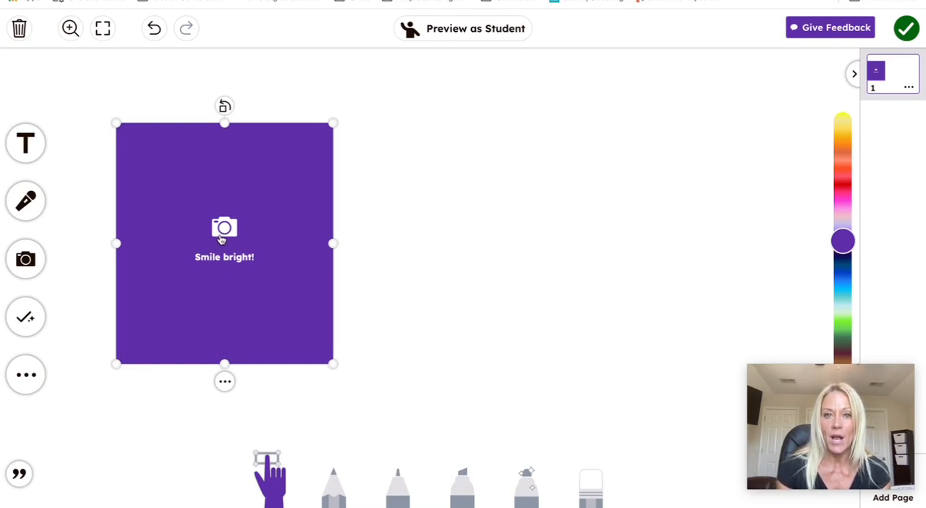
Take a webcam photo so it fills the purple photo frame
{"action": "left_click", "coordinate": [224, 228]}
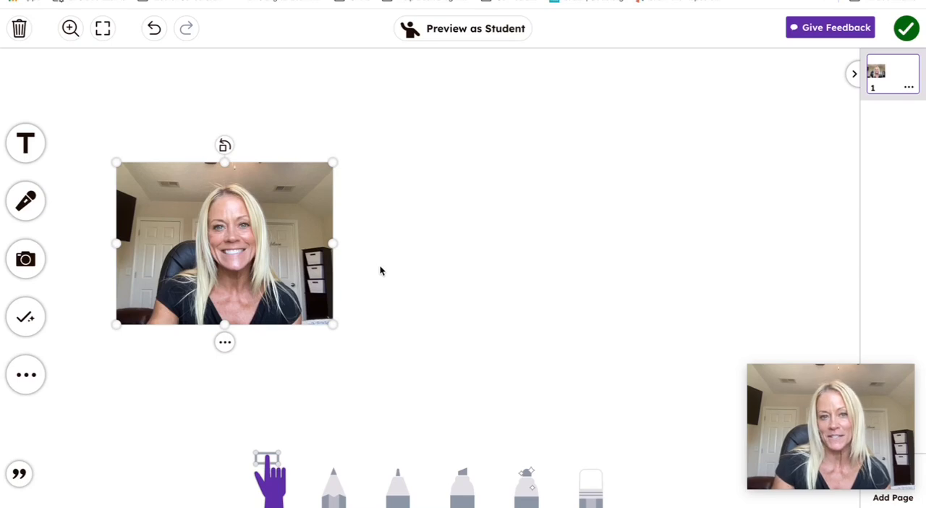
{"action": "mouse_move", "coordinate": [424, 386]}
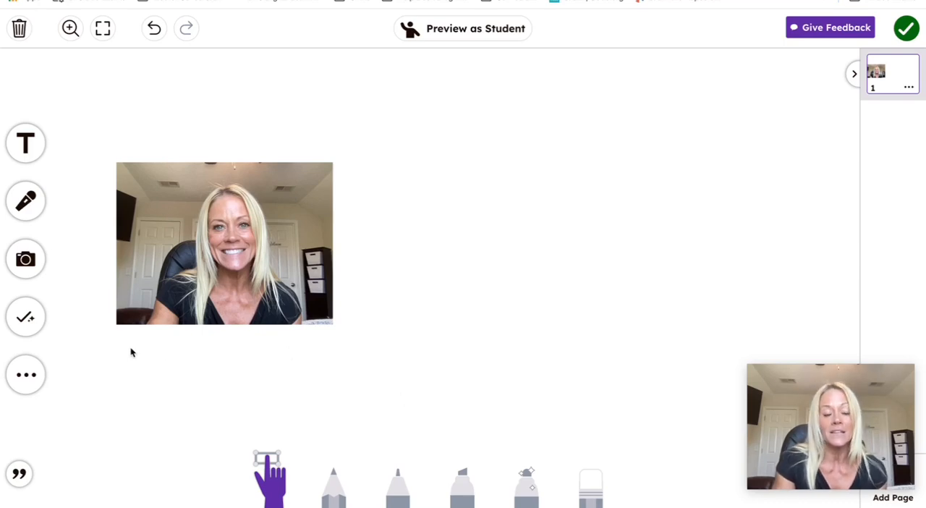
Add a 'Record a video' frame beside the photo and bring up its options
{"action": "left_click", "coordinate": [26, 317]}
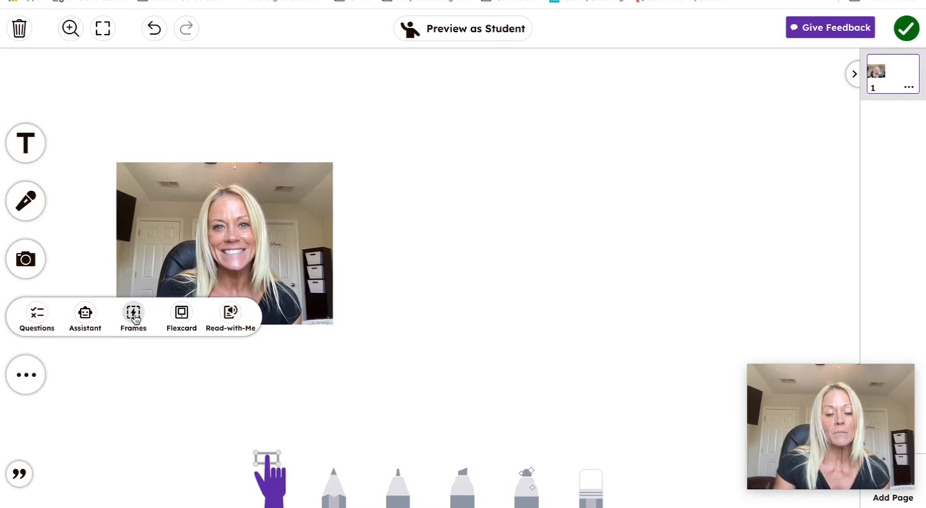
{"action": "left_click", "coordinate": [133, 317]}
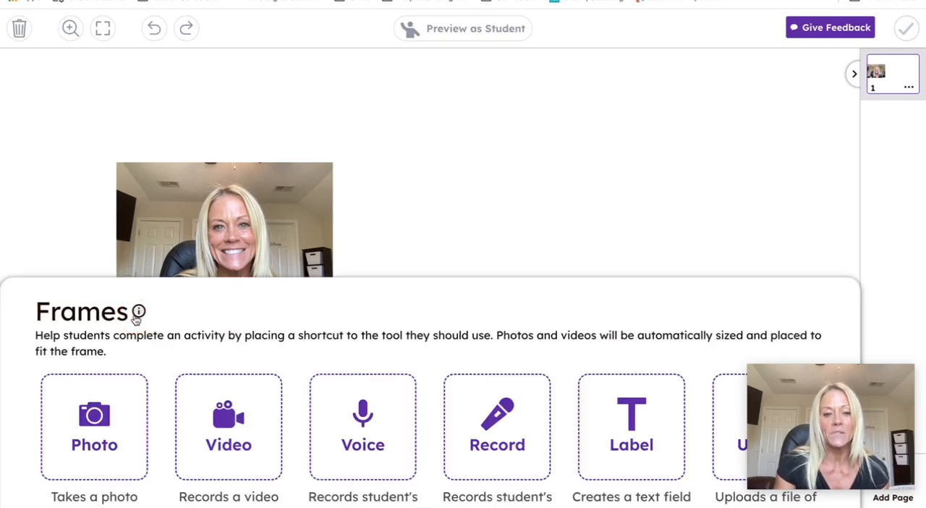
{"action": "left_click", "coordinate": [229, 427]}
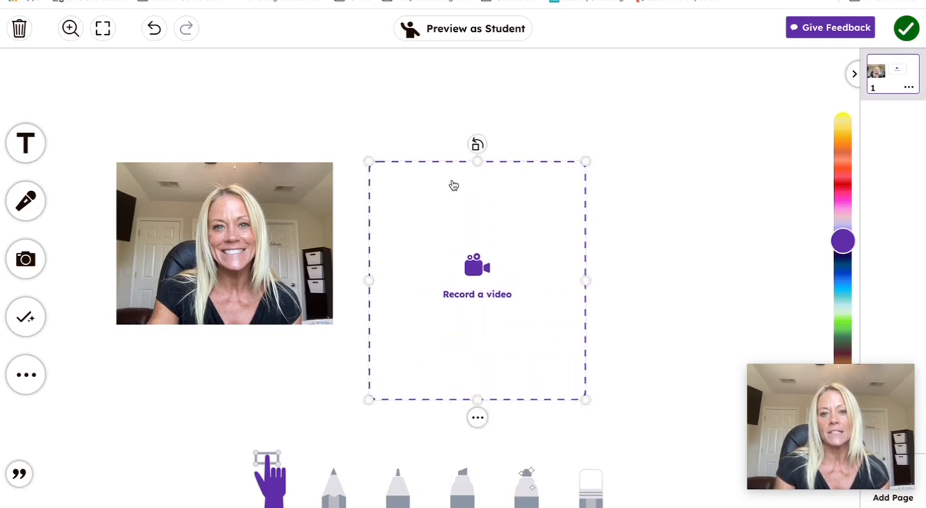
{"action": "left_click_drag", "start_coordinate": [478, 143], "coordinate": [518, 156]}
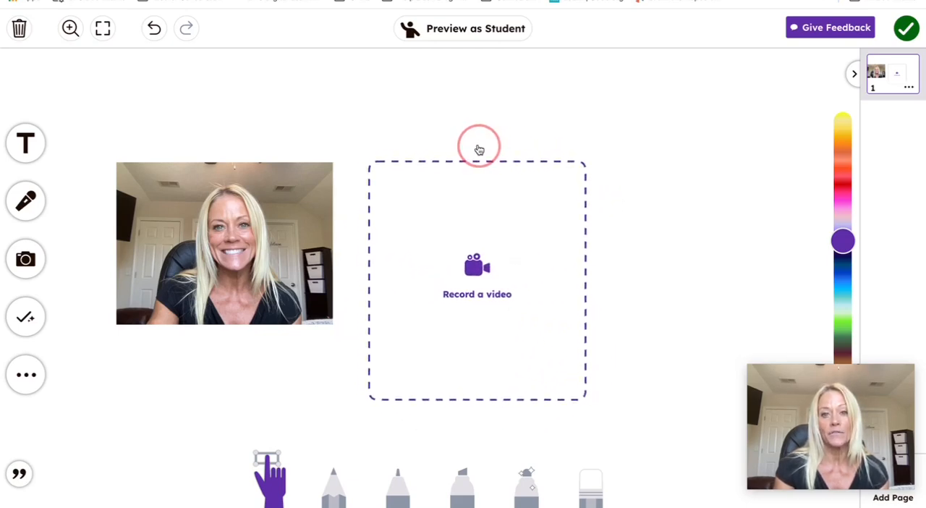
{"action": "left_click", "coordinate": [477, 283]}
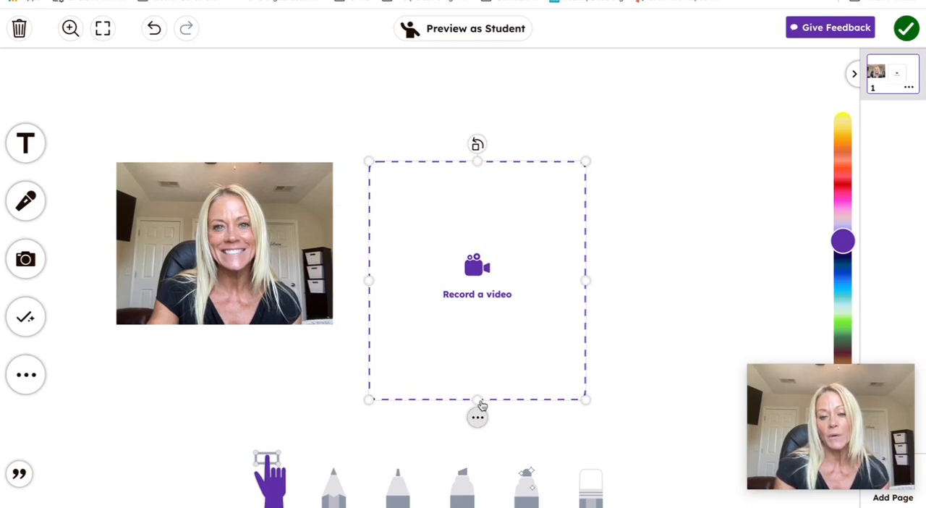
{"action": "left_click", "coordinate": [478, 417]}
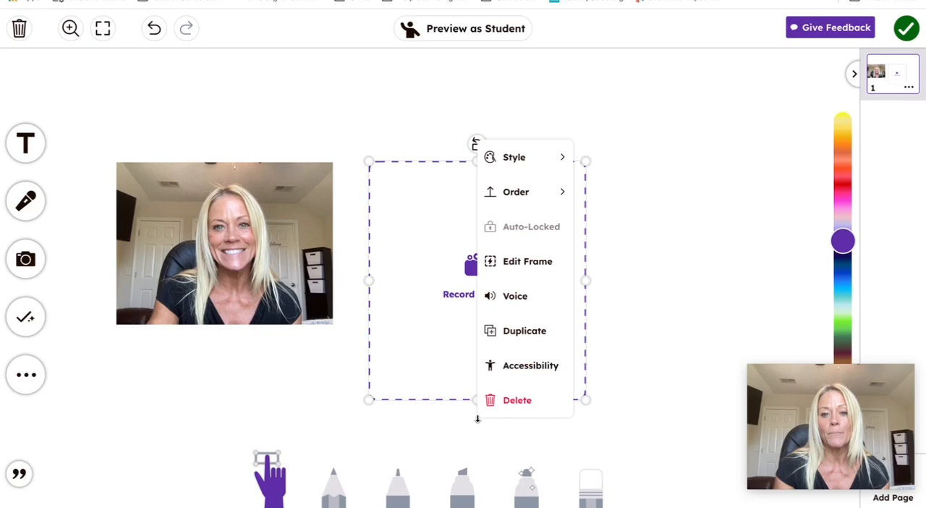
Set the video frame's recording time limit to 2 minutes and save it
{"action": "left_click", "coordinate": [514, 156]}
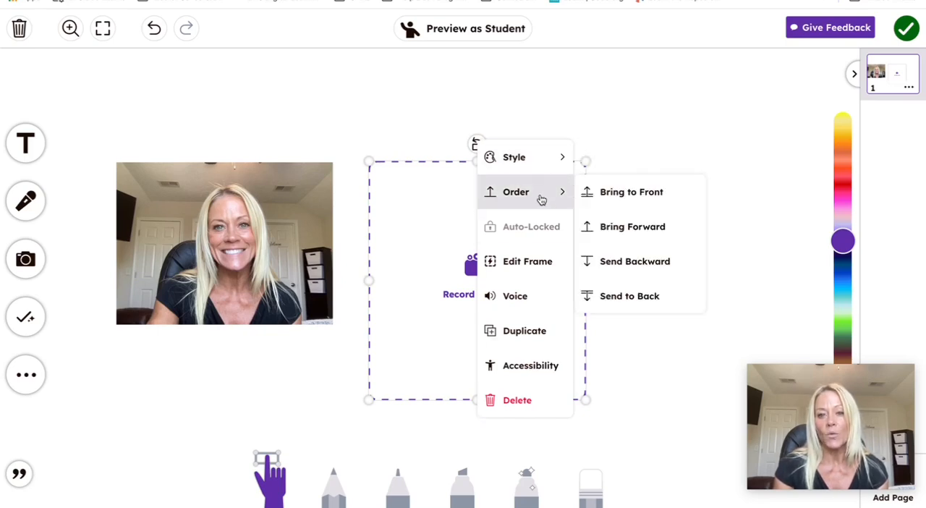
{"action": "left_click", "coordinate": [527, 260]}
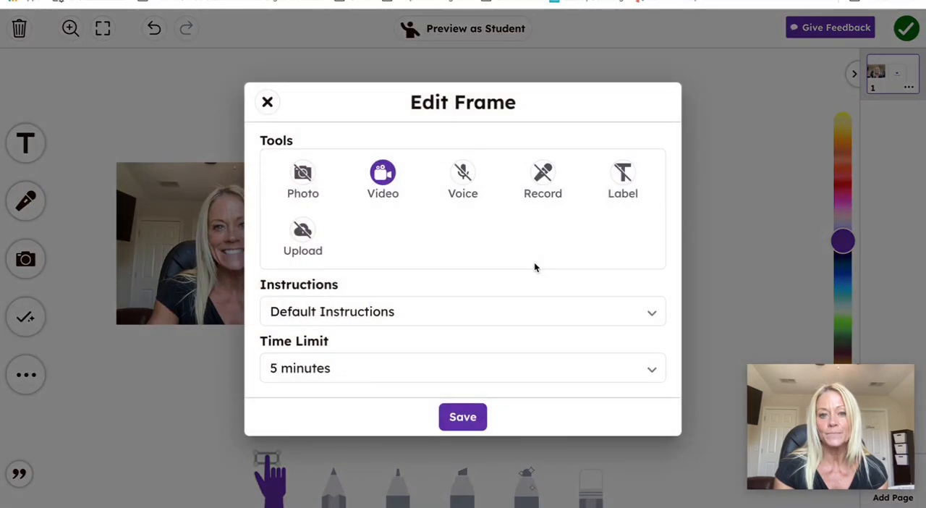
{"action": "mouse_move", "coordinate": [398, 229]}
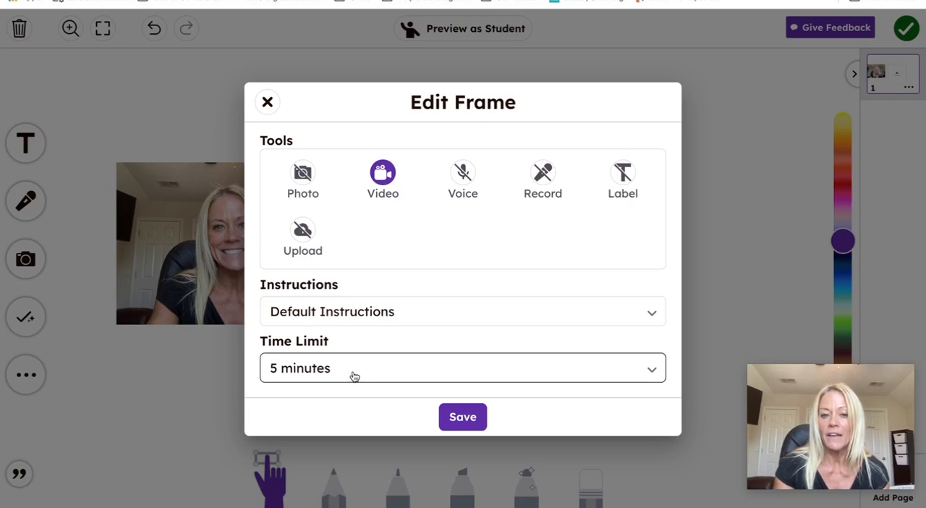
{"action": "left_click", "coordinate": [463, 368]}
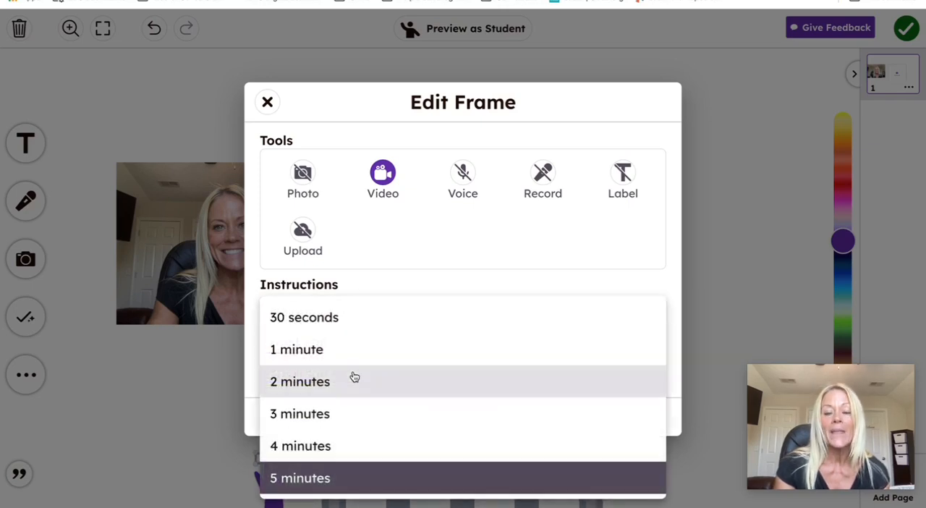
{"action": "mouse_move", "coordinate": [354, 350]}
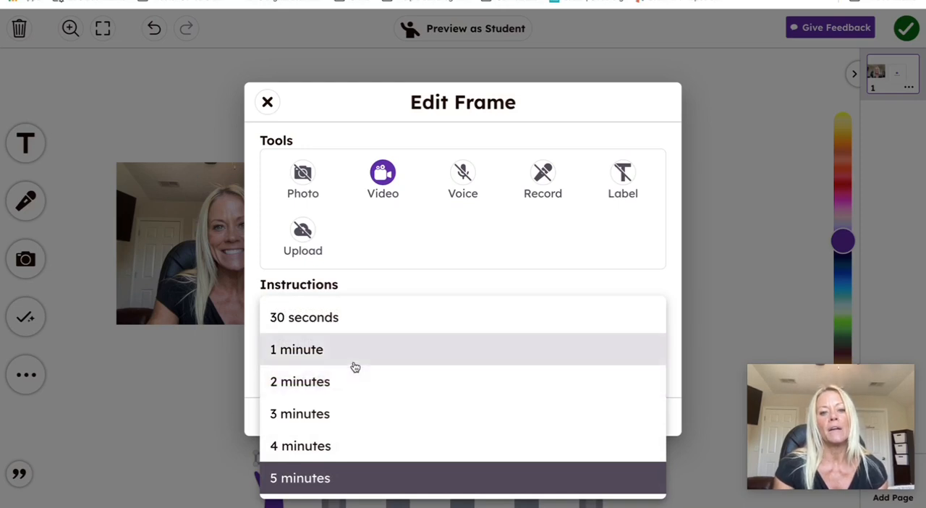
{"action": "mouse_move", "coordinate": [313, 382]}
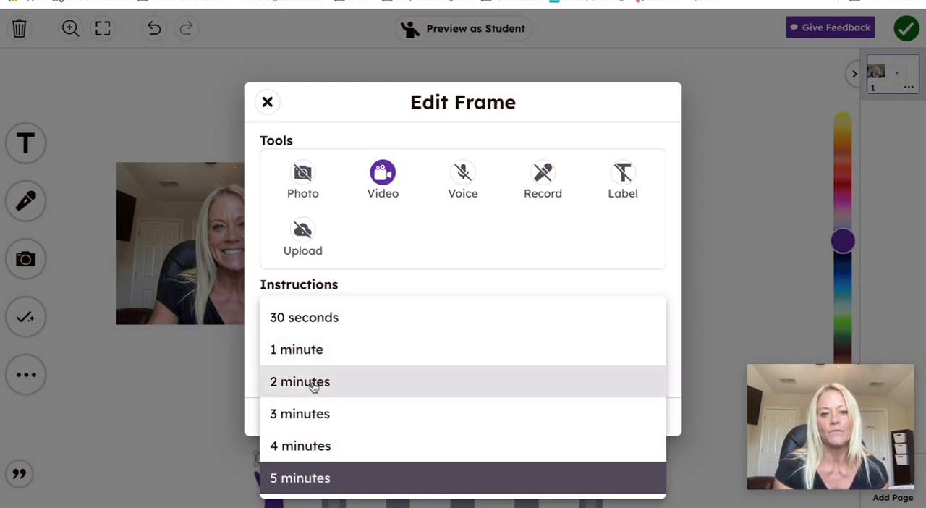
{"action": "left_click", "coordinate": [300, 382]}
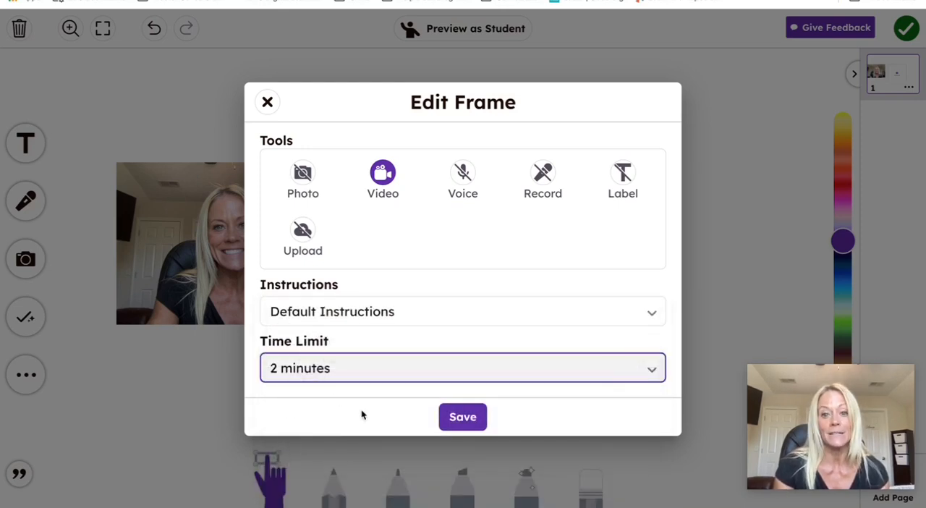
{"action": "left_click", "coordinate": [463, 417]}
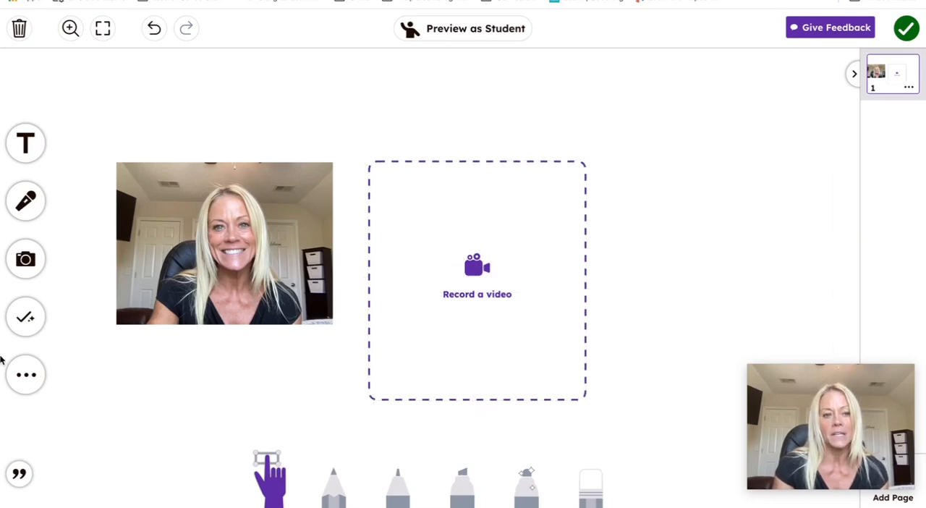
{"action": "left_click", "coordinate": [26, 317]}
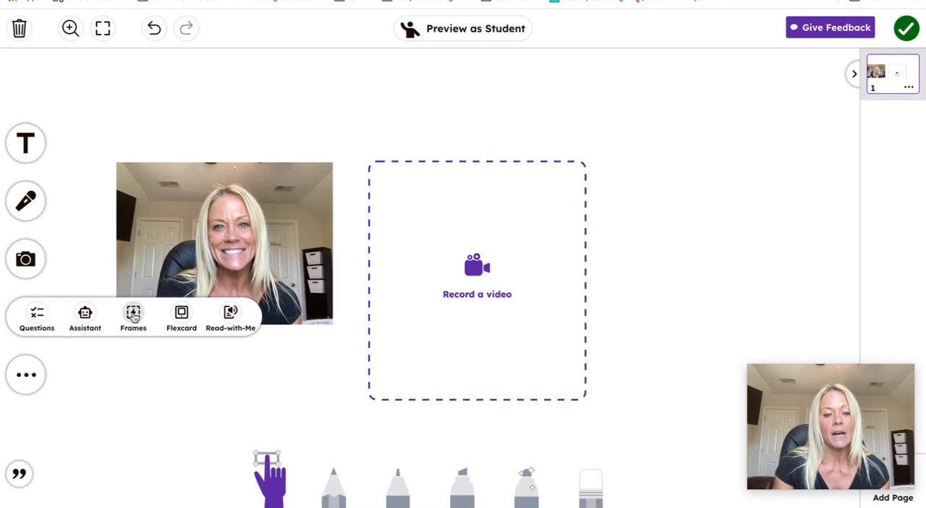
Add a 'Record your voice' frame at upper right and choose to add a voice recording
{"action": "left_click", "coordinate": [133, 316]}
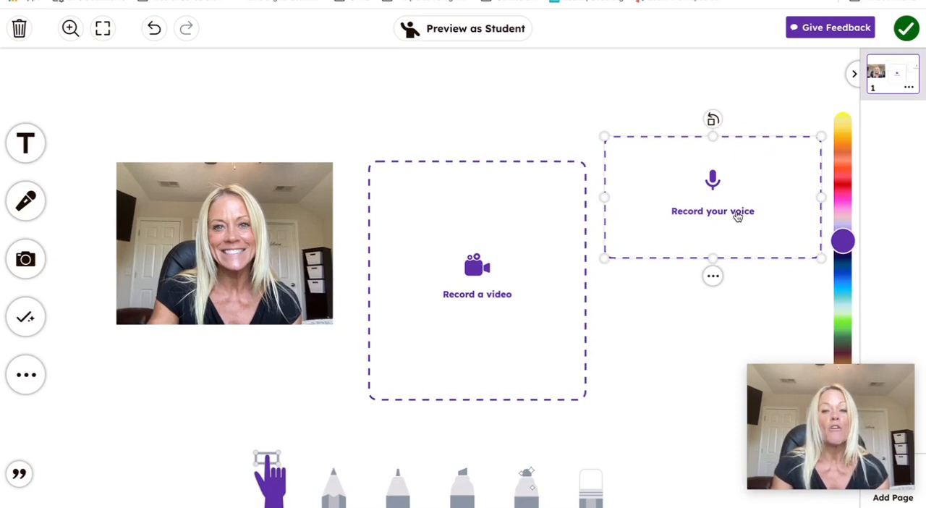
{"action": "mouse_move", "coordinate": [479, 363]}
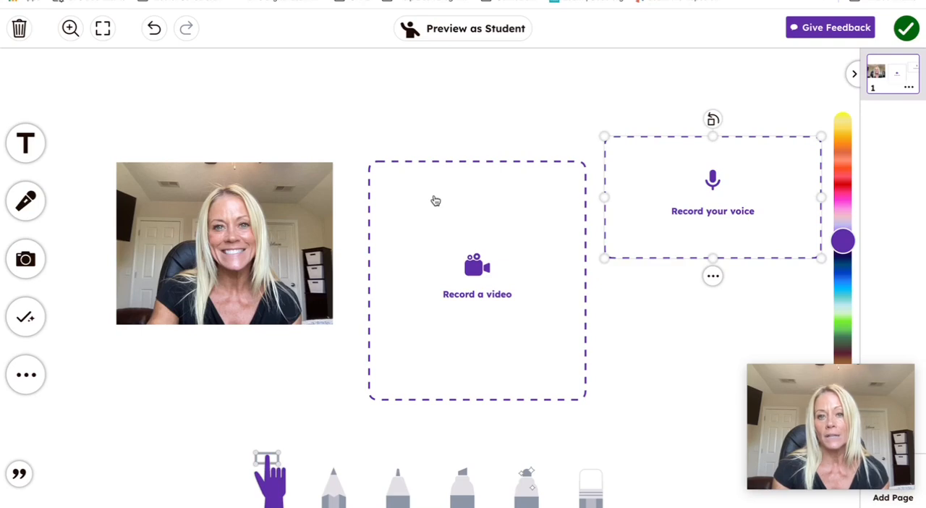
{"action": "mouse_move", "coordinate": [573, 205]}
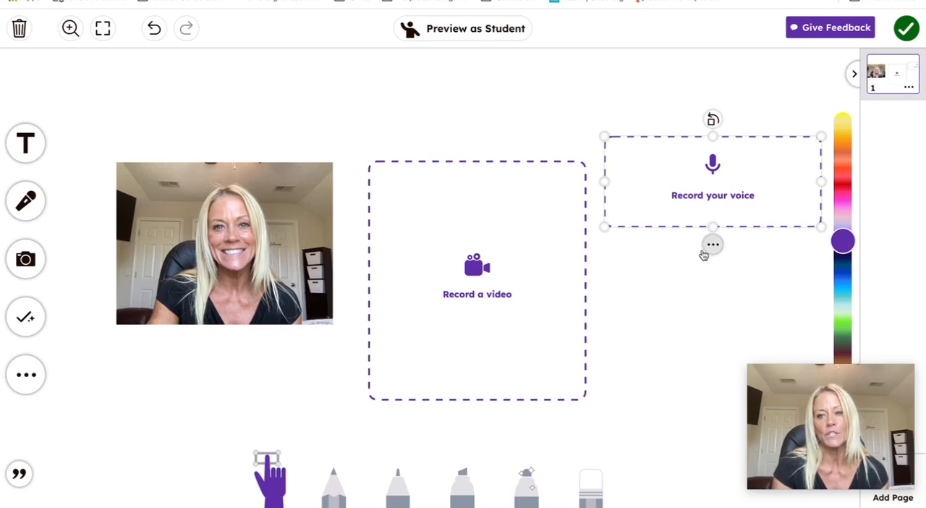
{"action": "left_click", "coordinate": [712, 243]}
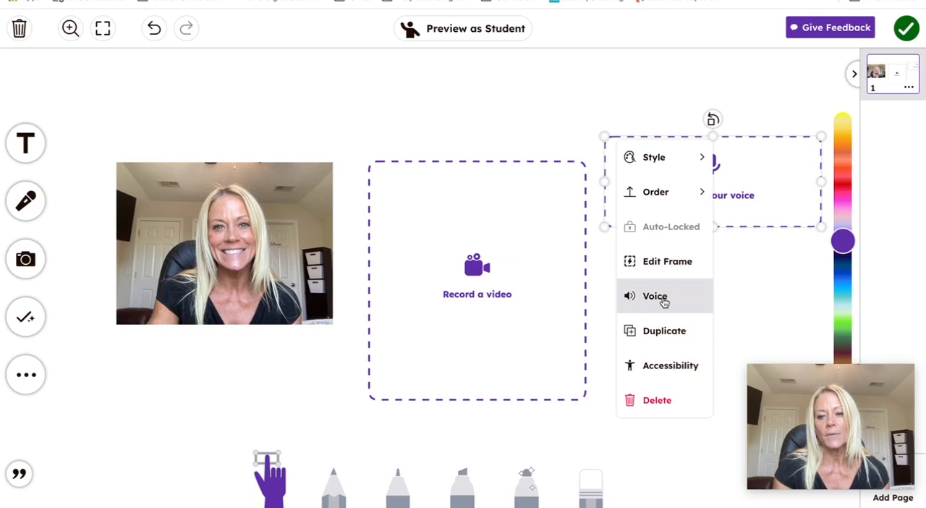
{"action": "left_click", "coordinate": [654, 295]}
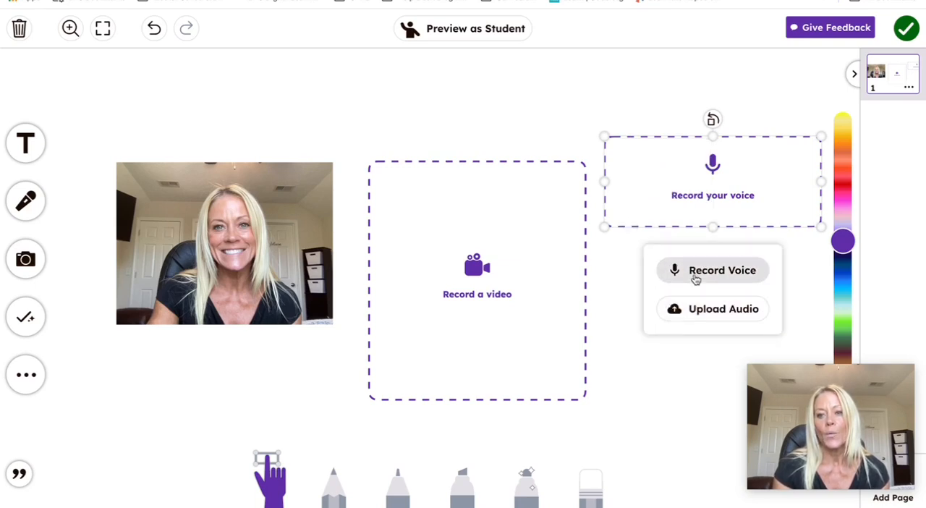
{"action": "mouse_move", "coordinate": [611, 304]}
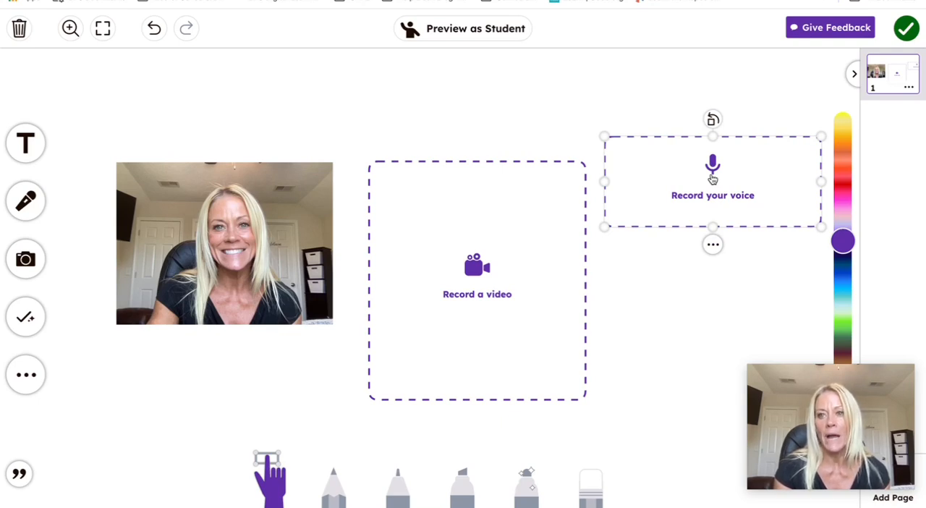
Record the spoken voice note and finish to keep the recording
{"action": "left_click", "coordinate": [712, 181]}
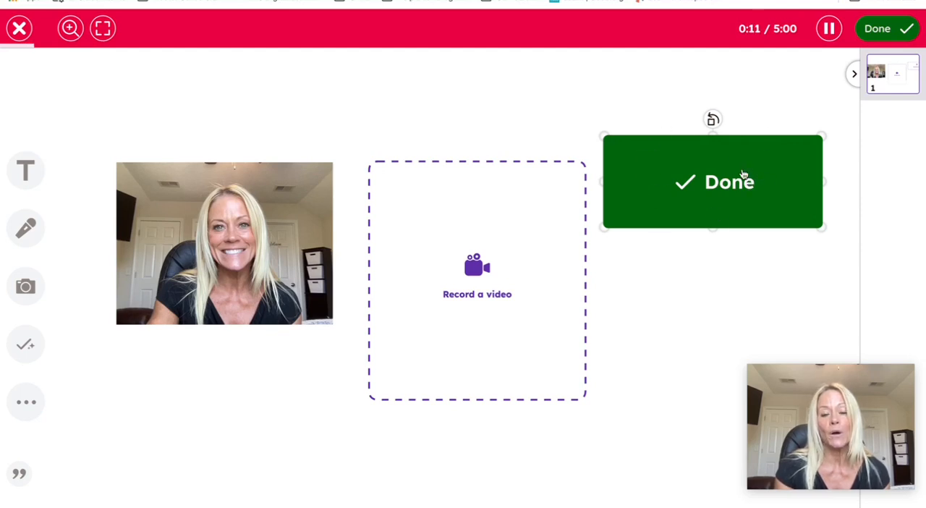
{"action": "mouse_move", "coordinate": [655, 179]}
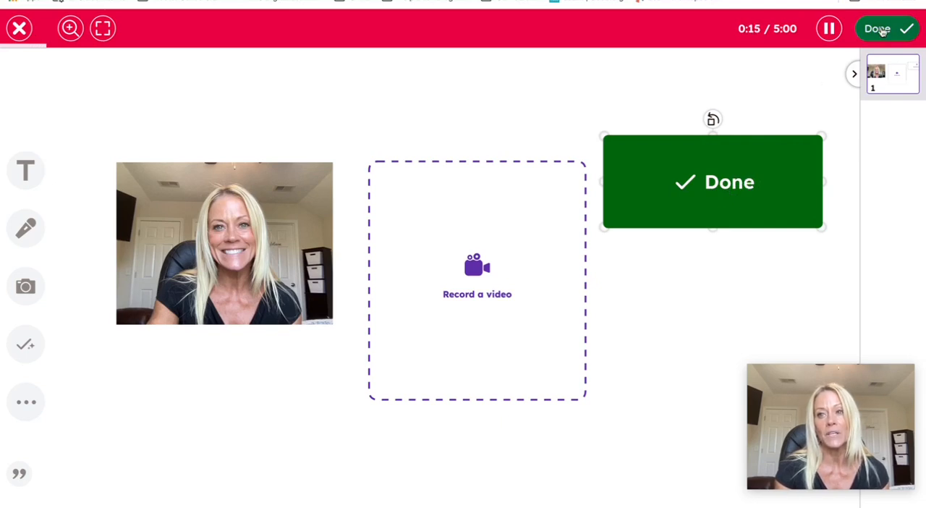
{"action": "left_click", "coordinate": [889, 28]}
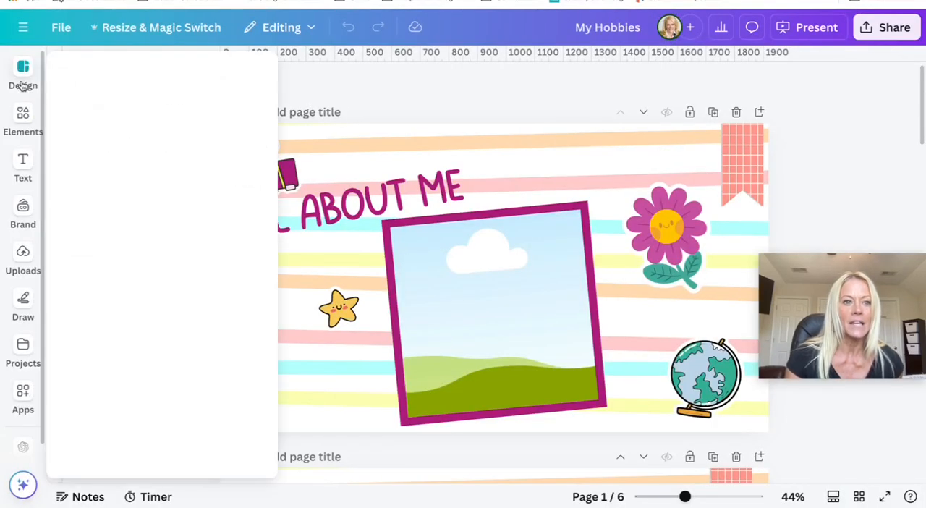
Search Canva designs for 'all about me', browse the results, and return to the Seesaw editor
{"action": "left_click", "coordinate": [24, 73]}
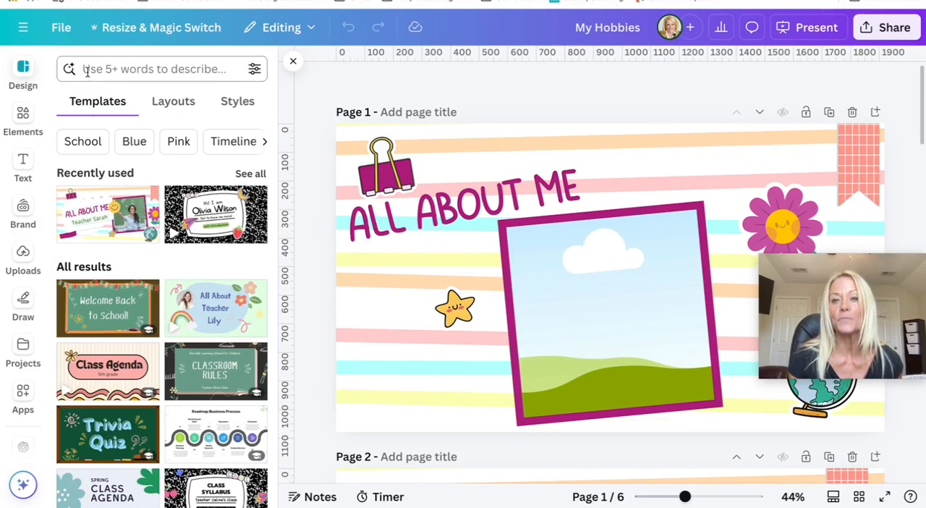
{"action": "type", "text": "all about me"}
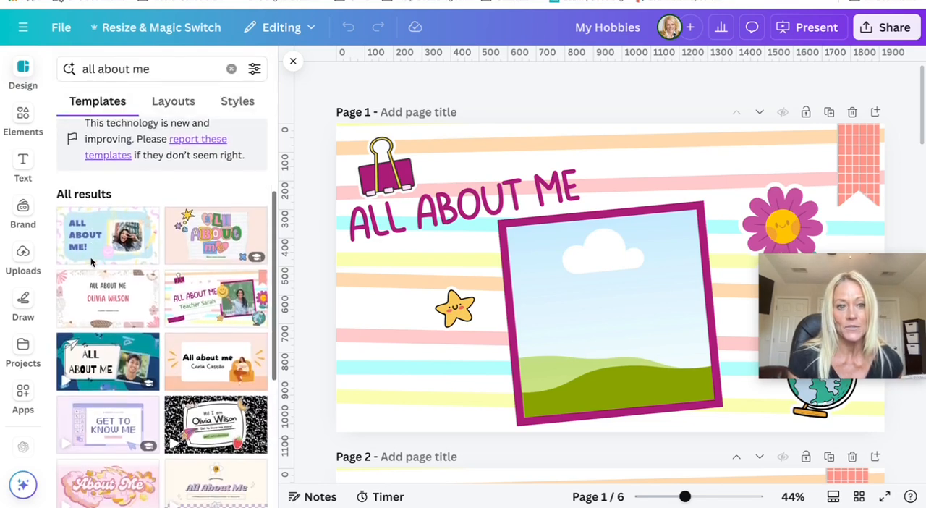
{"action": "scroll", "scroll_direction": "down", "scroll_amount": 3}
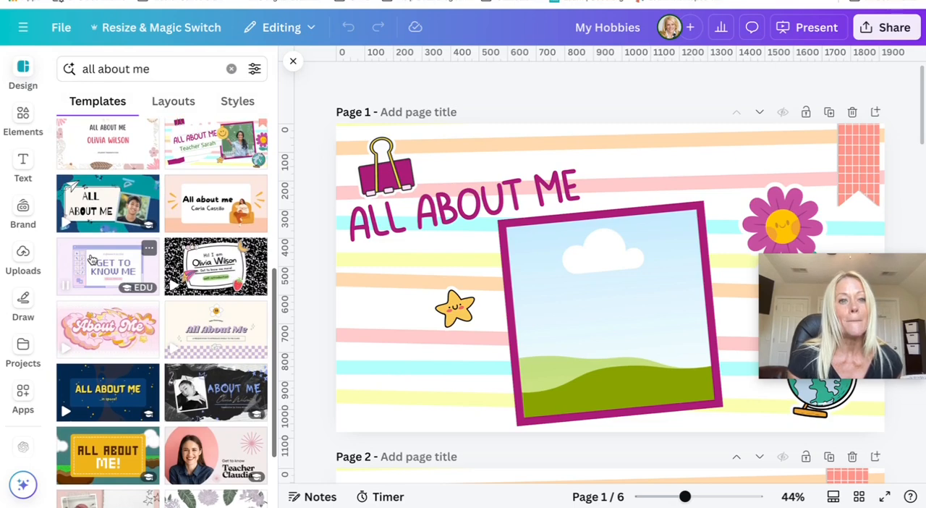
{"action": "scroll", "scroll_direction": "down", "scroll_amount": 3}
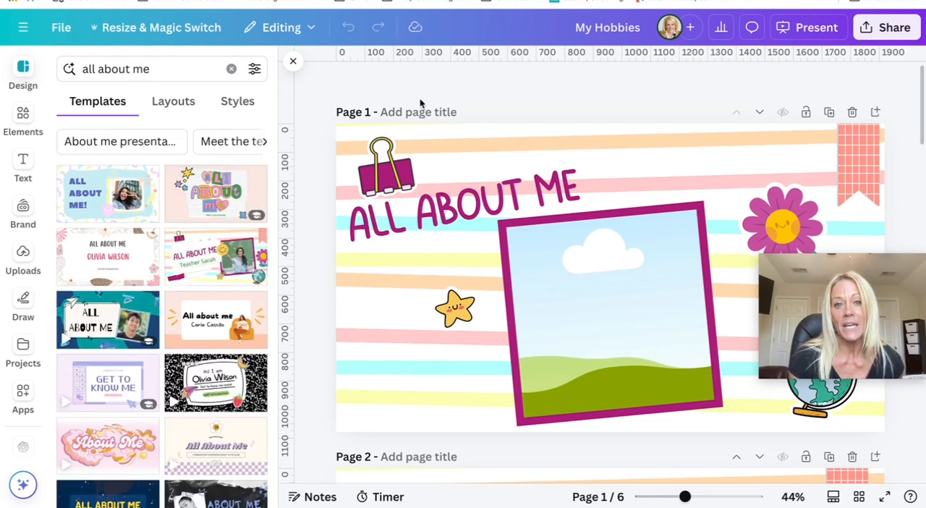
{"action": "scroll", "scroll_direction": "down", "scroll_amount": 3}
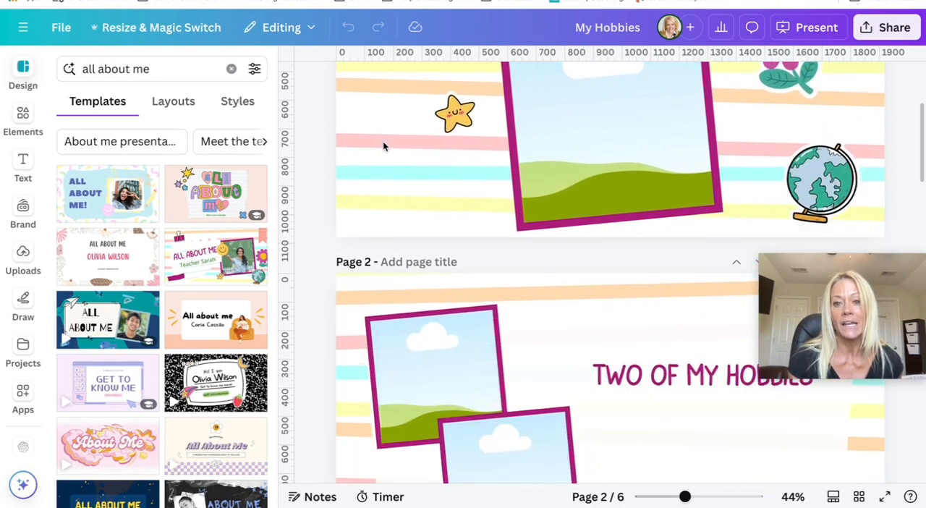
{"action": "scroll", "scroll_direction": "down", "scroll_amount": 3}
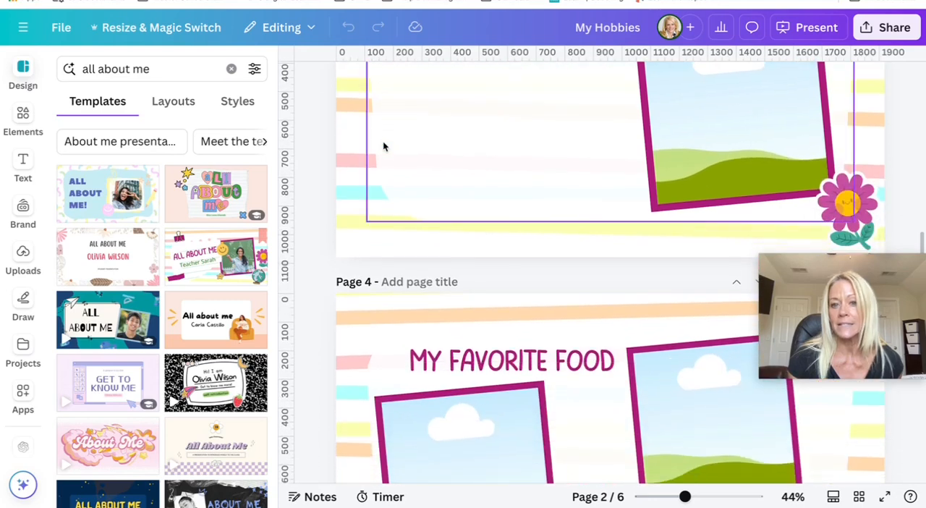
{"action": "scroll", "scroll_direction": "down", "scroll_amount": 3}
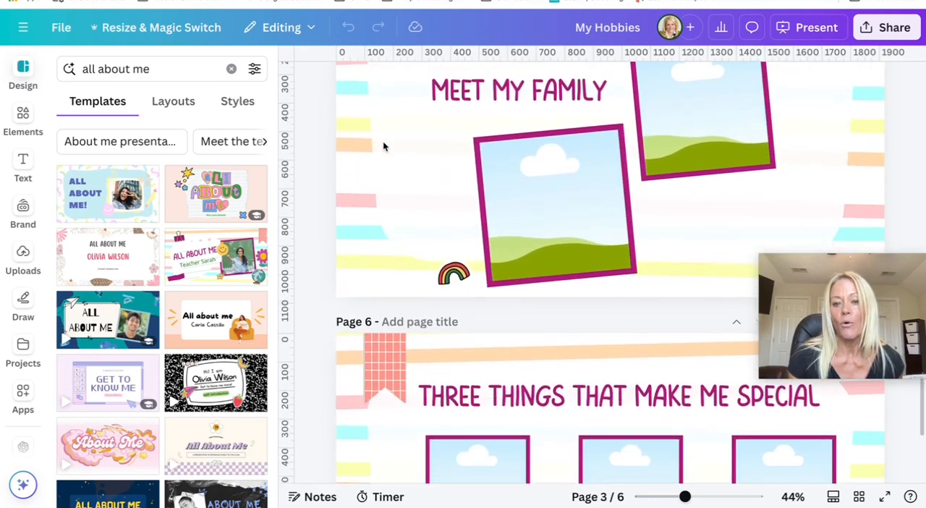
{"action": "scroll", "scroll_direction": "down", "scroll_amount": 3}
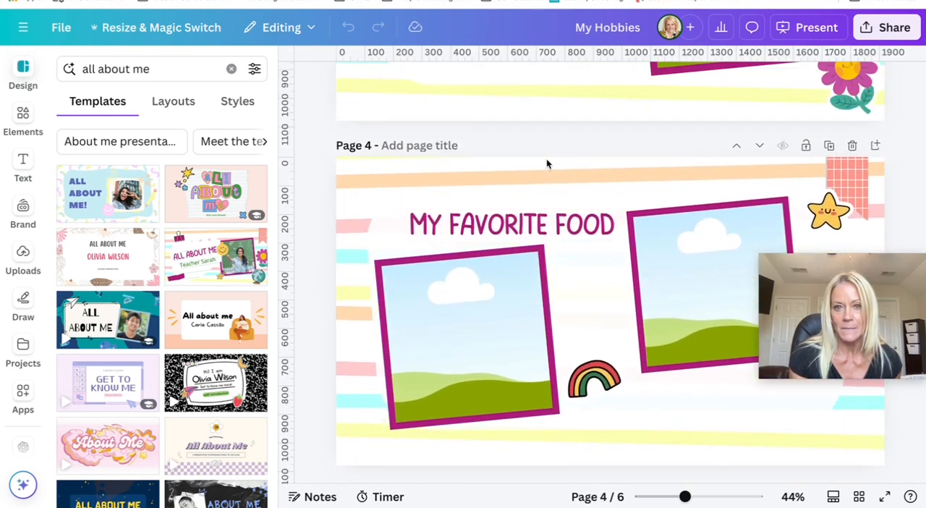
{"action": "scroll", "scroll_direction": "up", "scroll_amount": 3}
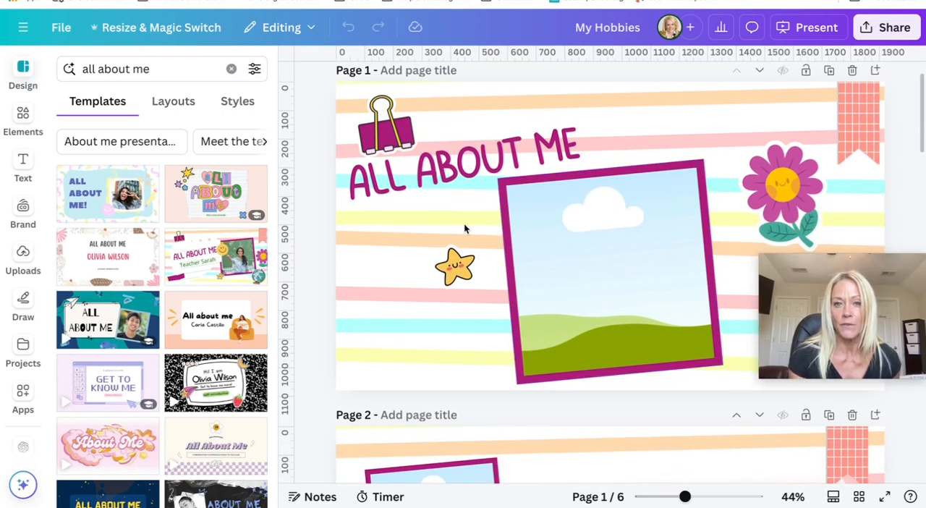
{"action": "mouse_move", "coordinate": [422, 237]}
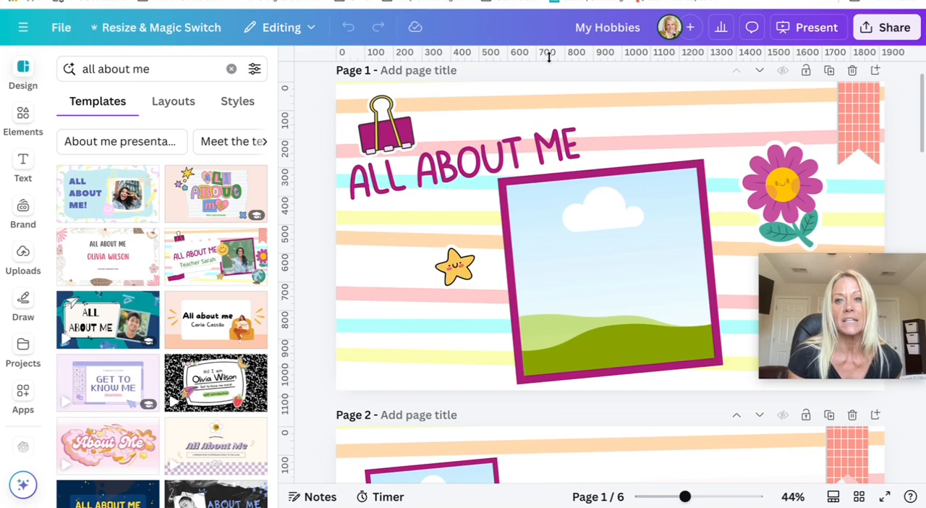
{"action": "mouse_move", "coordinate": [546, 89]}
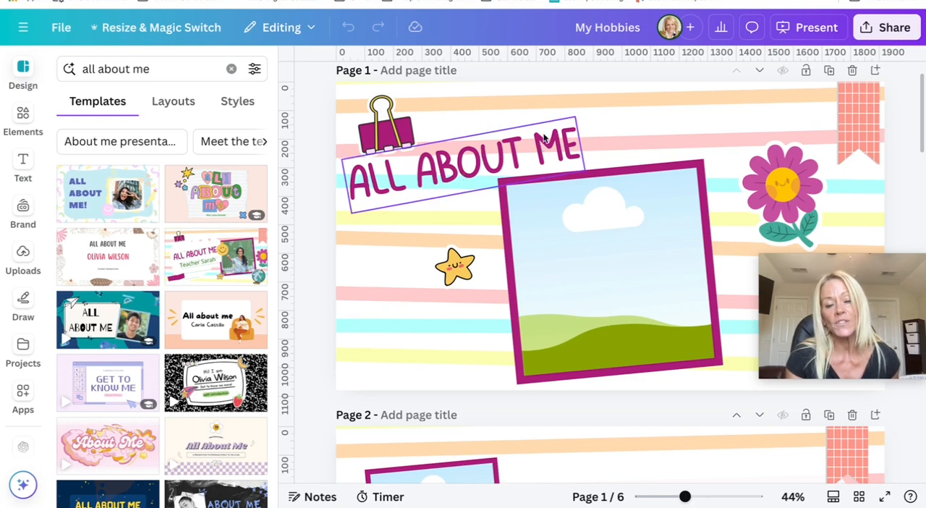
{"action": "left_click", "coordinate": [559, 107]}
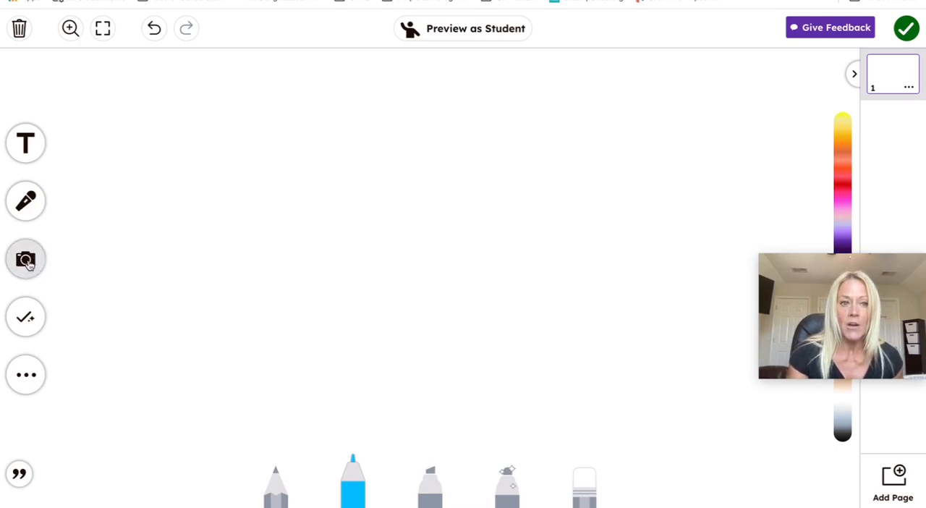
Upload the All About Me image from Photos as the first page's background and show its options
{"action": "left_click", "coordinate": [26, 259]}
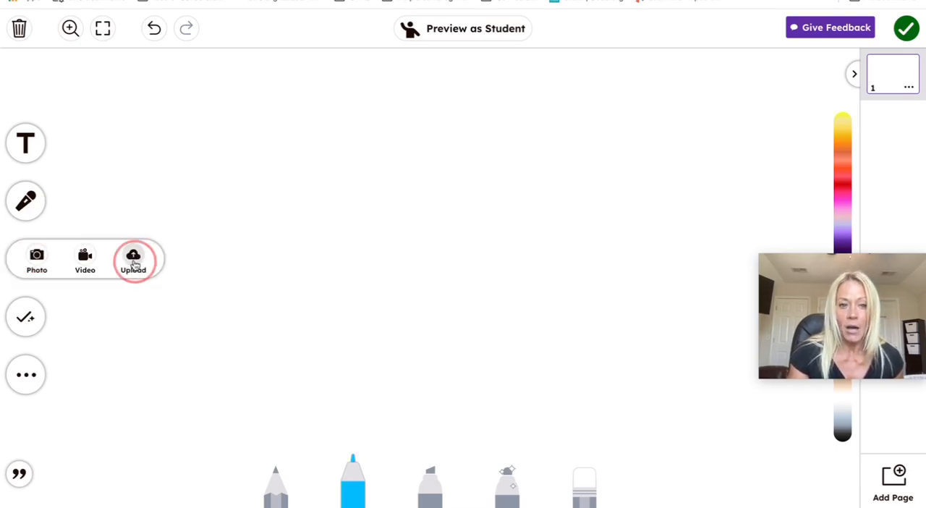
{"action": "left_click", "coordinate": [133, 260]}
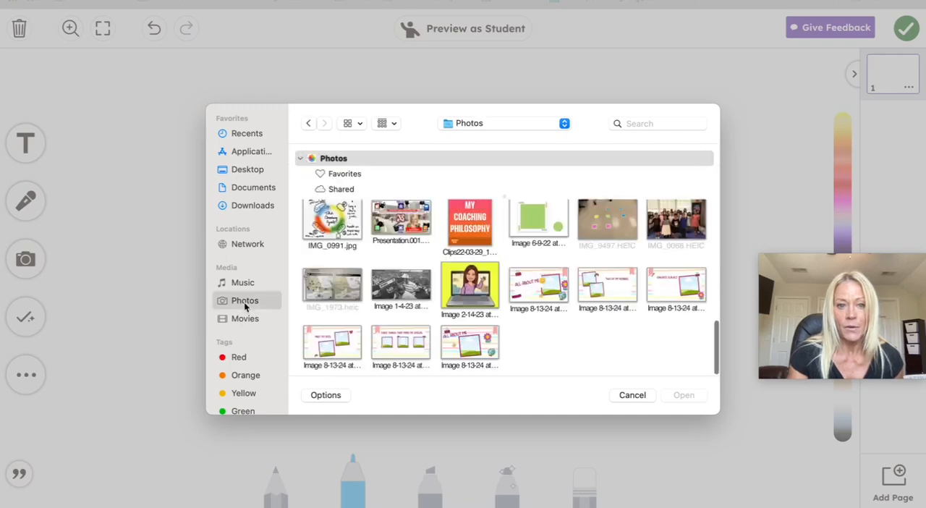
{"action": "left_click", "coordinate": [469, 341]}
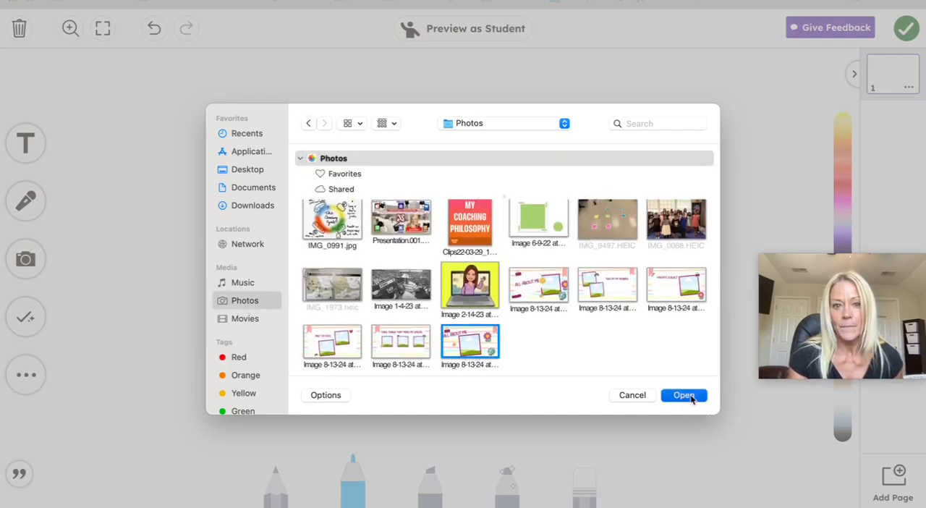
{"action": "left_click", "coordinate": [684, 395]}
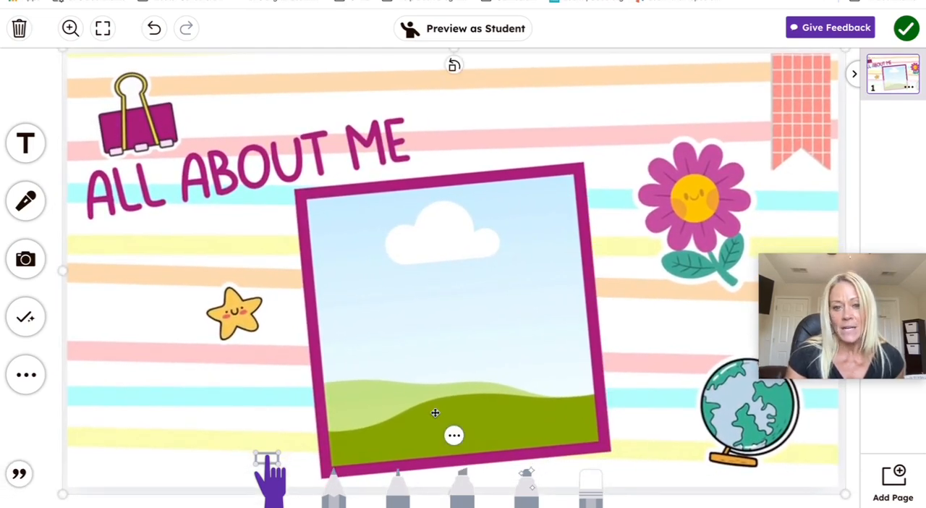
{"action": "left_click", "coordinate": [455, 435]}
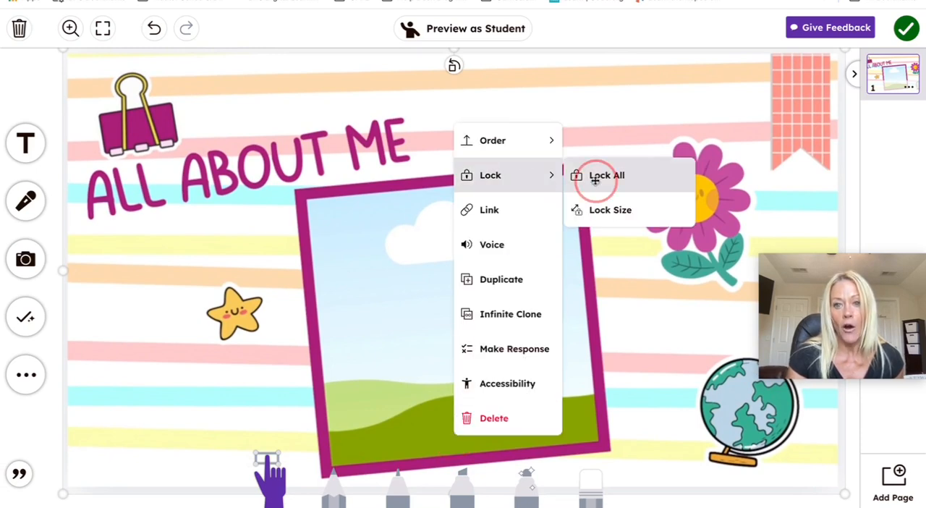
Apply Lock All to the All About Me background image
{"action": "left_click", "coordinate": [607, 176]}
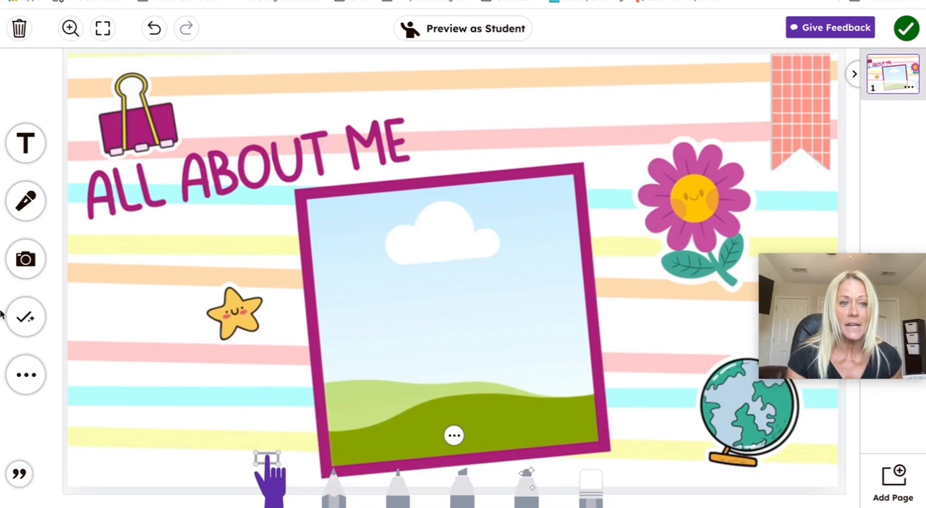
Add a take-a-photo frame sized to the purple picture frame, test it, and add a second page
{"action": "left_click", "coordinate": [26, 316]}
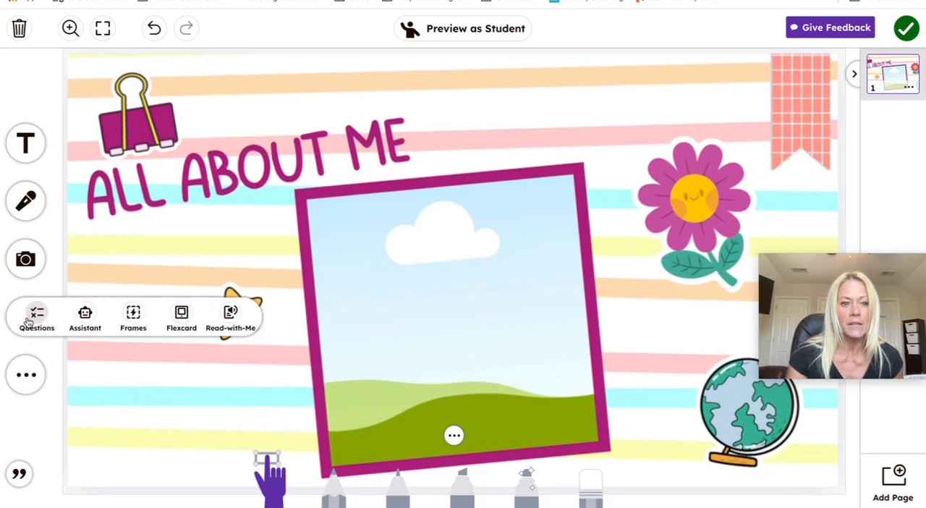
{"action": "left_click", "coordinate": [133, 317]}
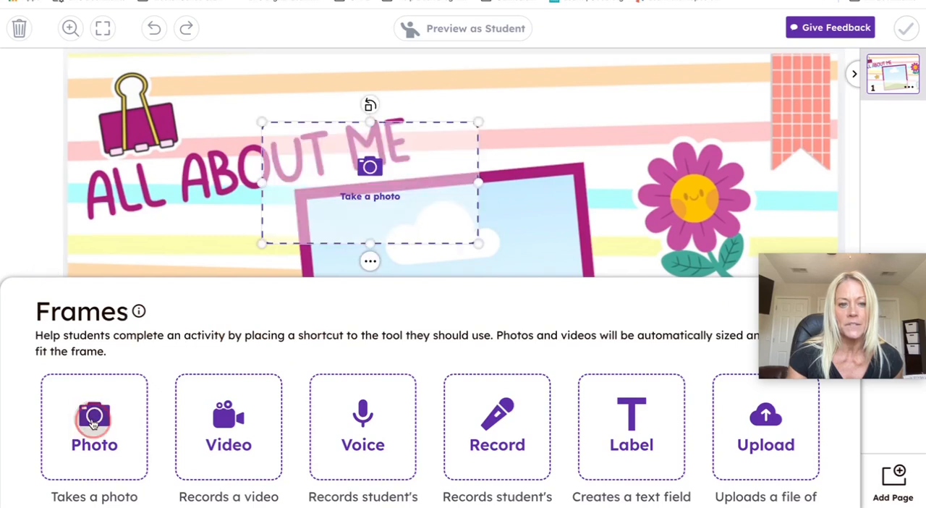
{"action": "left_click", "coordinate": [94, 427]}
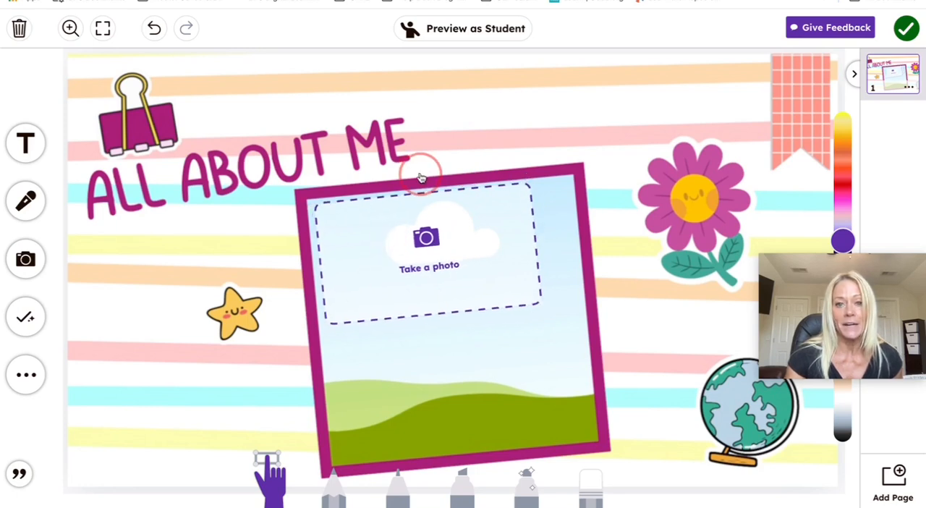
{"action": "left_click", "coordinate": [428, 253]}
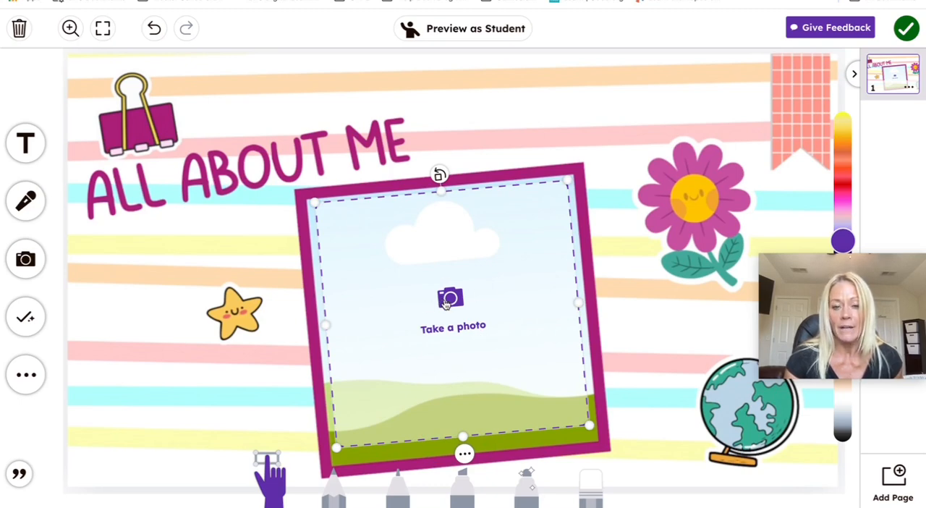
{"action": "left_click", "coordinate": [450, 311]}
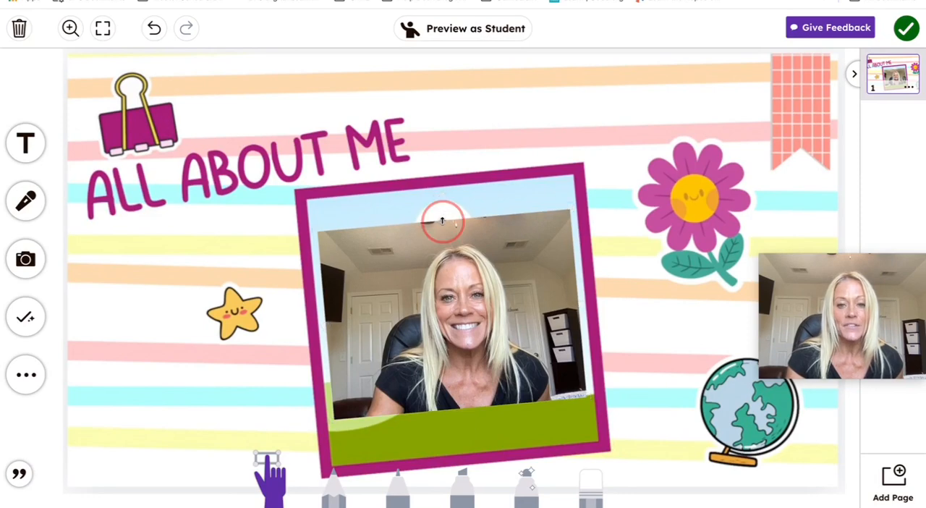
{"action": "left_click", "coordinate": [443, 311]}
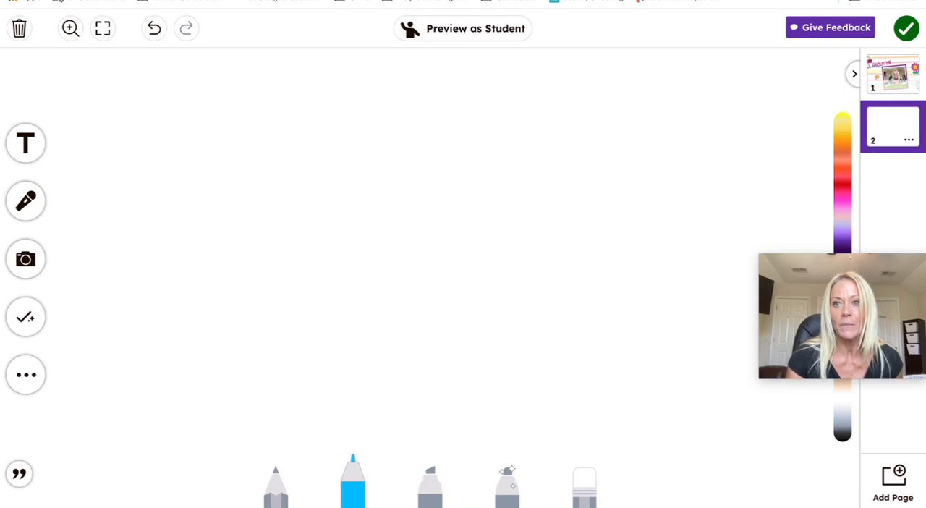
Upload the Favorite Subject image from Photos as the second page's background
{"action": "left_click", "coordinate": [26, 258]}
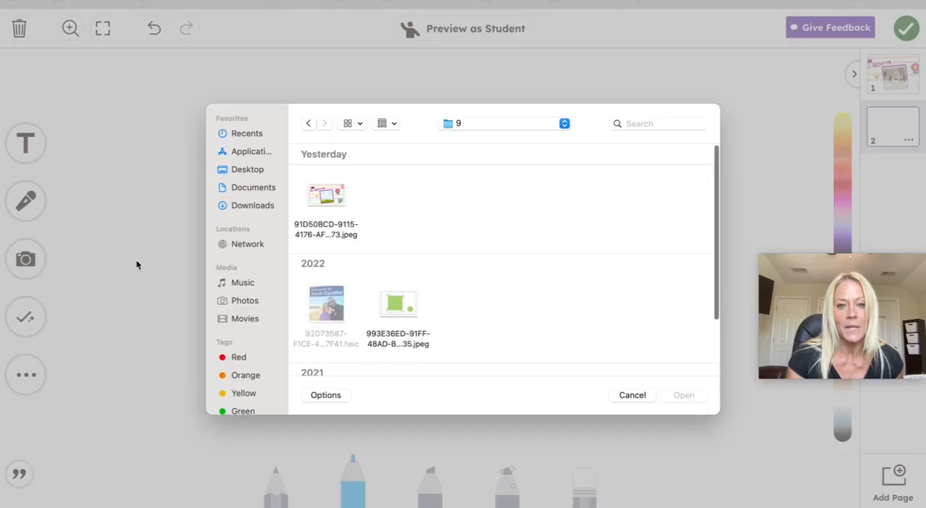
{"action": "left_click", "coordinate": [245, 301]}
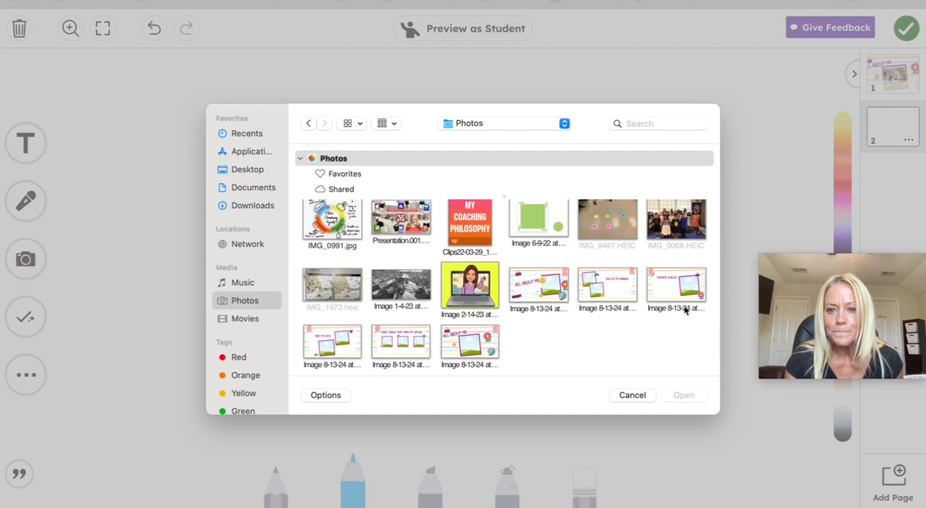
{"action": "left_click", "coordinate": [676, 284]}
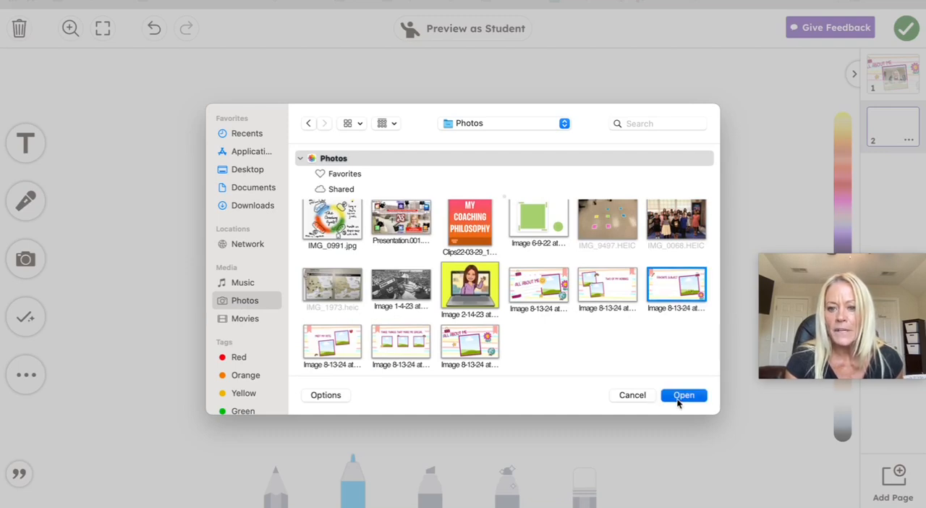
{"action": "left_click", "coordinate": [683, 395]}
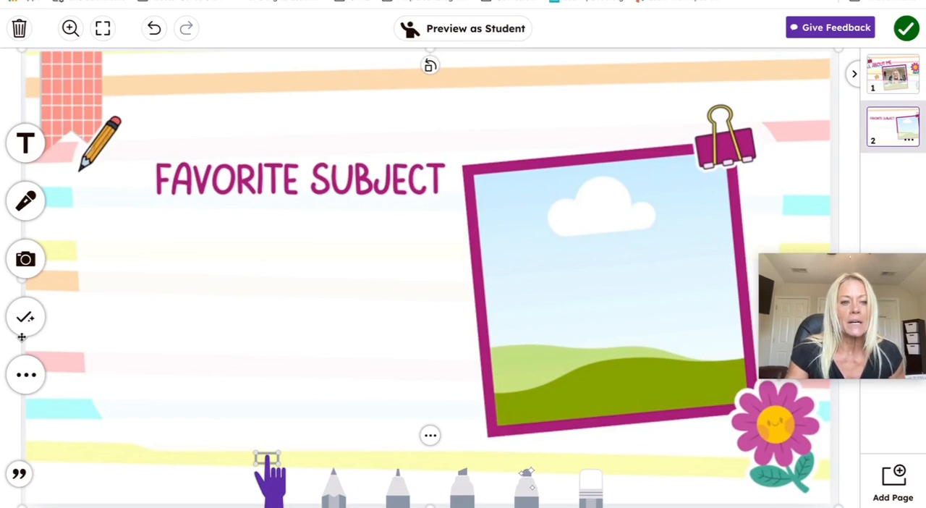
Add a record-a-video frame and move it into the Favorite Subject picture frame
{"action": "left_click", "coordinate": [26, 317]}
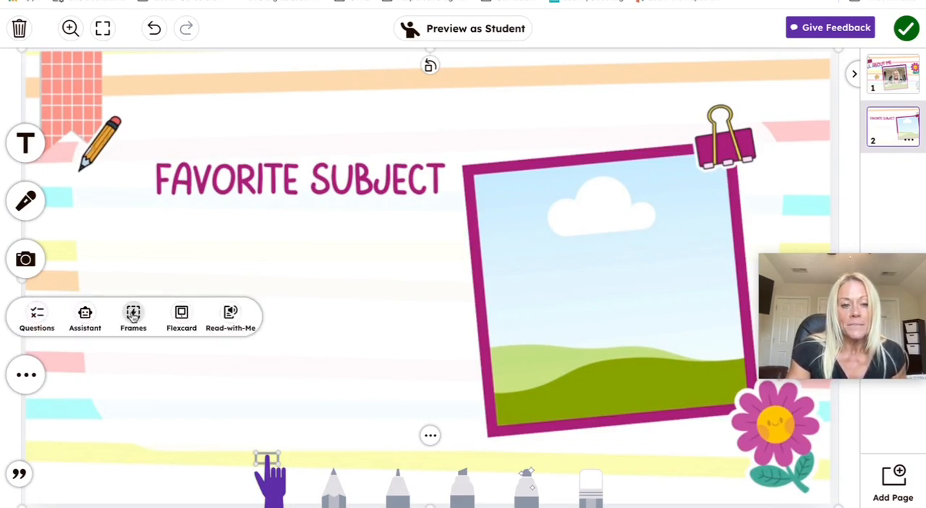
{"action": "left_click", "coordinate": [133, 316]}
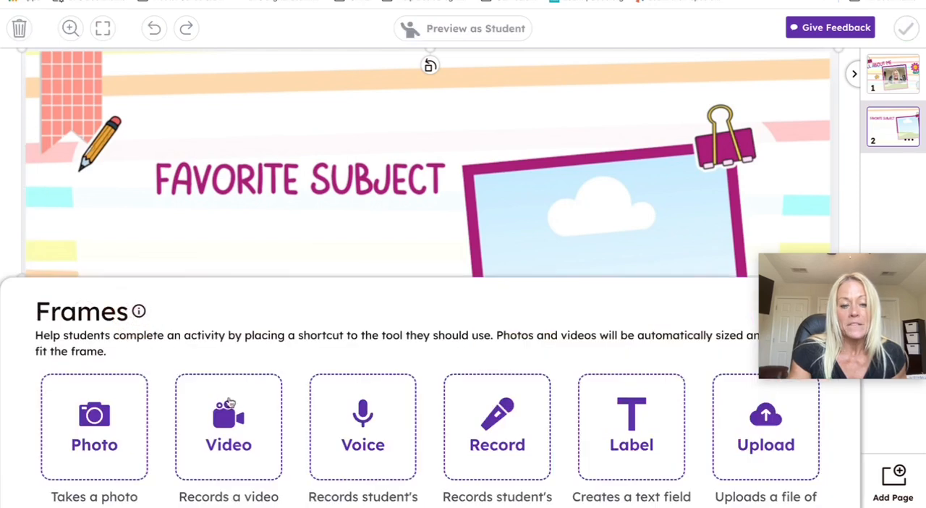
{"action": "mouse_move", "coordinate": [233, 446]}
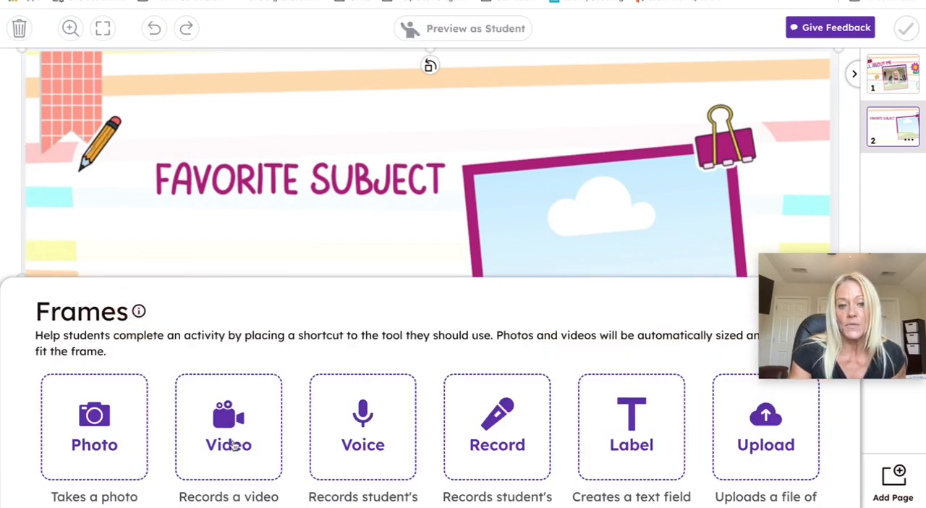
{"action": "left_click", "coordinate": [229, 427]}
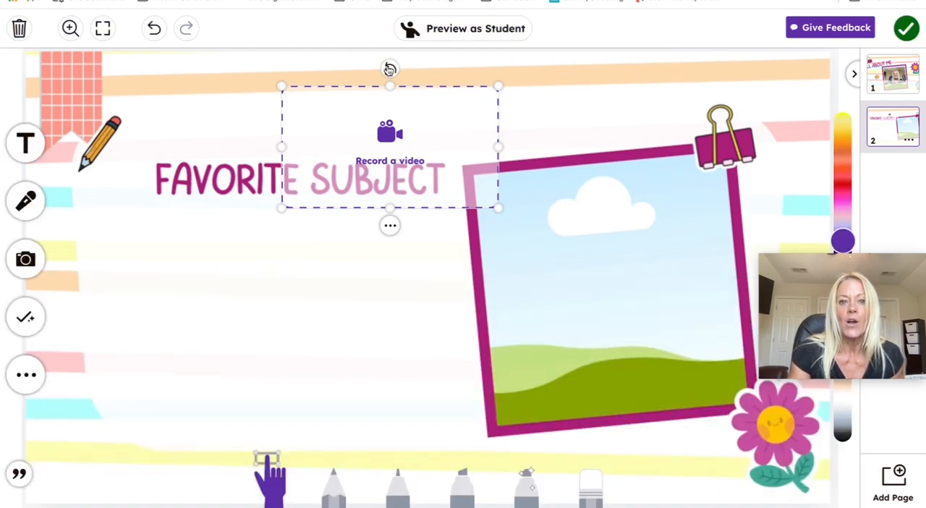
{"action": "left_click_drag", "start_coordinate": [391, 70], "coordinate": [376, 70]}
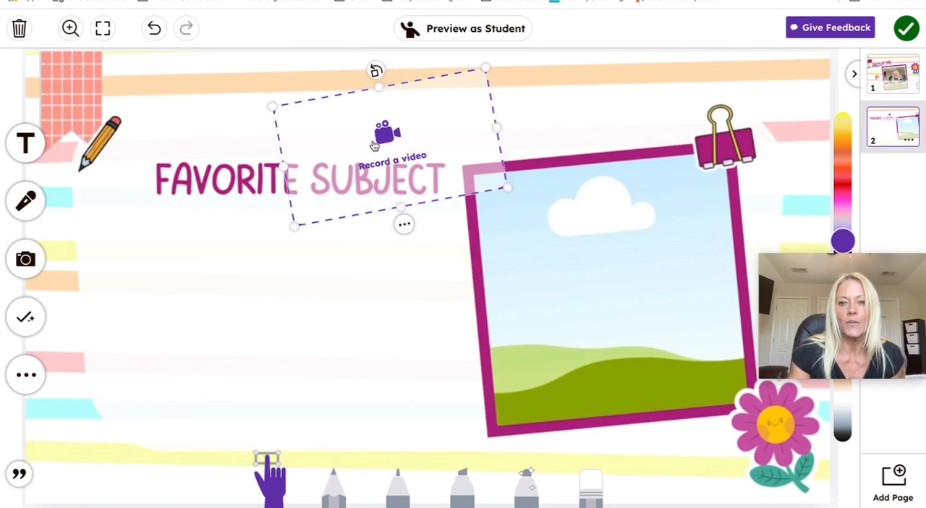
{"action": "left_click_drag", "start_coordinate": [384, 134], "coordinate": [593, 232]}
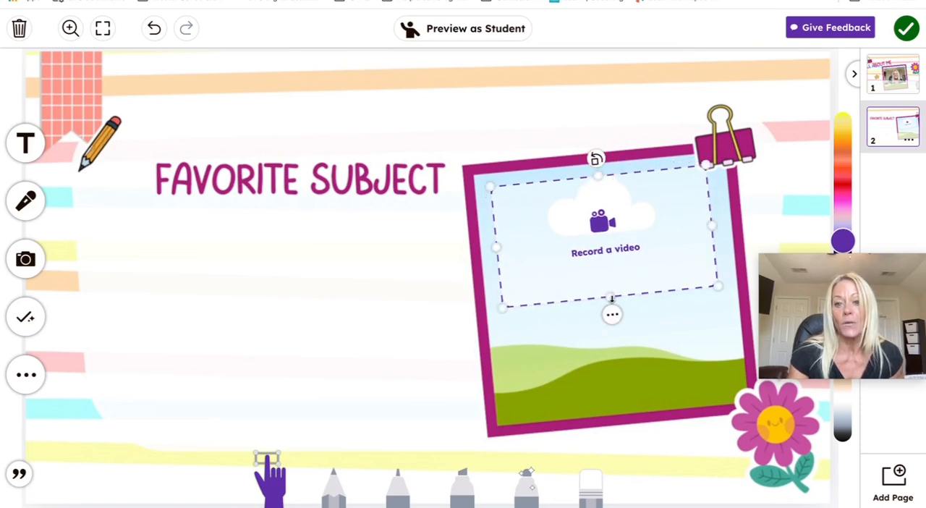
{"action": "left_click", "coordinate": [613, 314]}
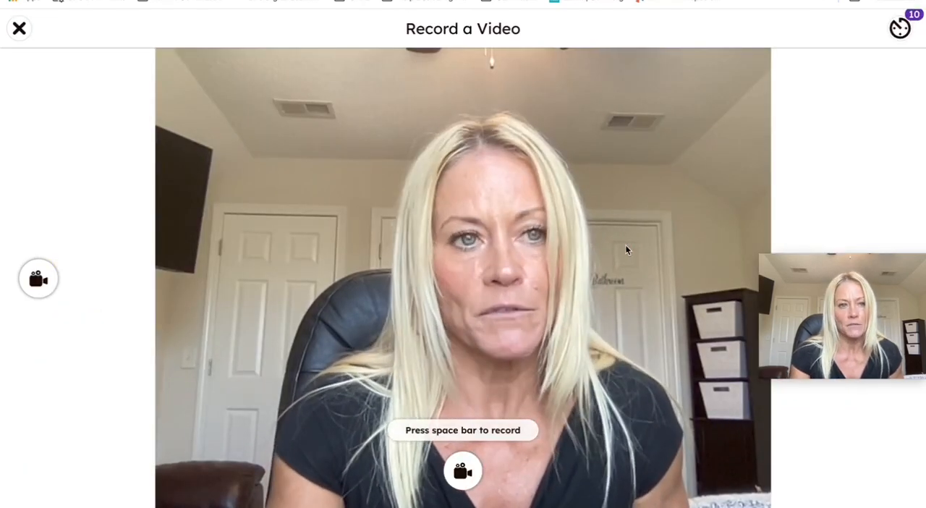
{"action": "mouse_move", "coordinate": [516, 58]}
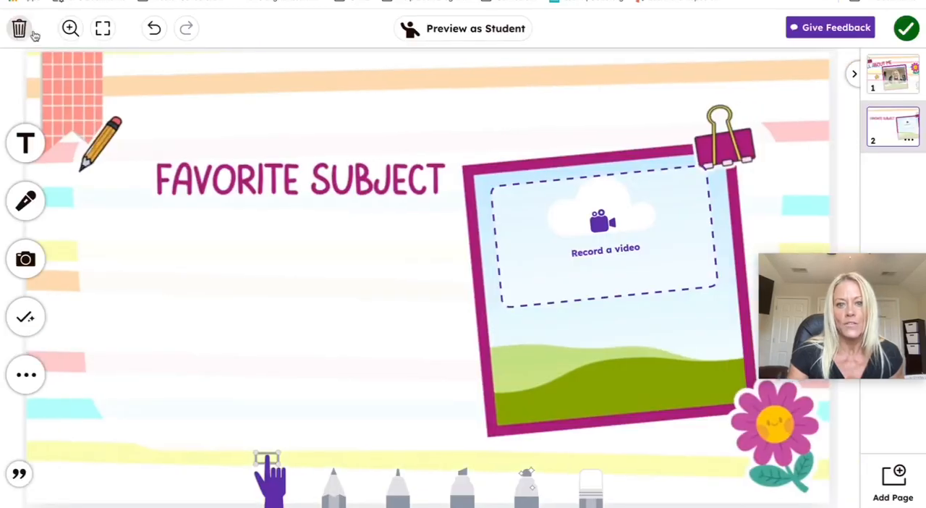
{"action": "mouse_move", "coordinate": [568, 271]}
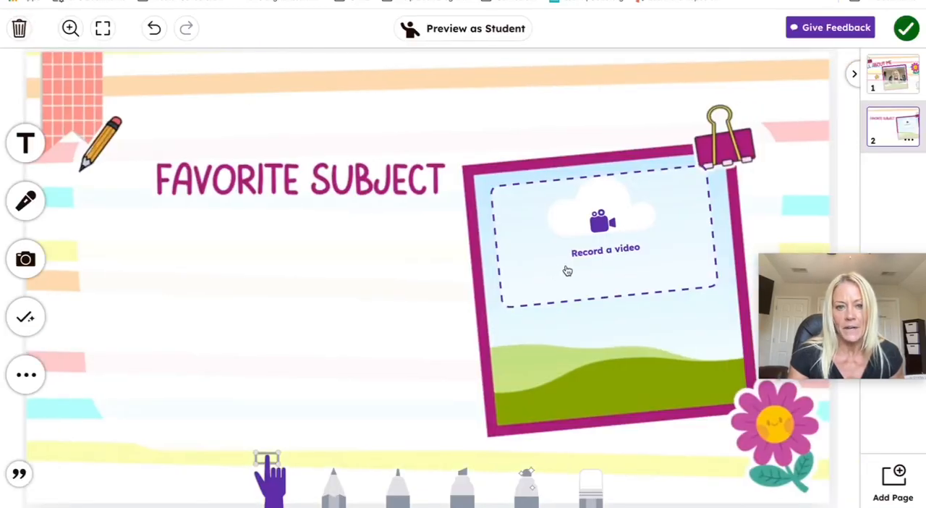
Test the video recorder, fit the frame to the picture frame, and add a third page
{"action": "left_click", "coordinate": [605, 252]}
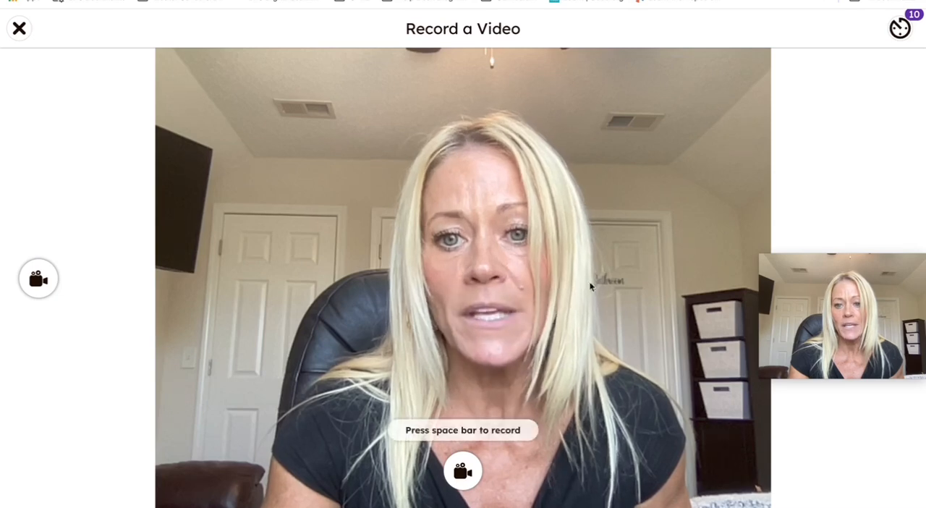
{"action": "left_click", "coordinate": [19, 27]}
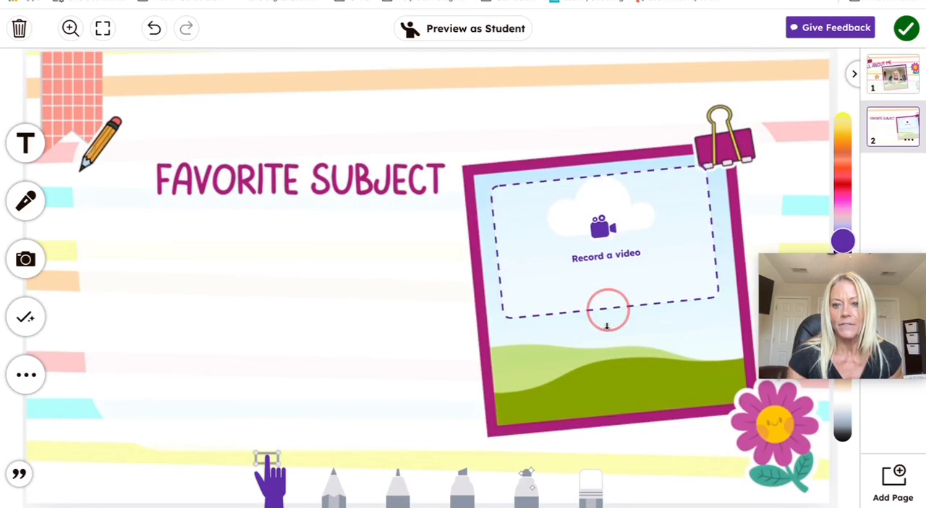
{"action": "left_click", "coordinate": [606, 253]}
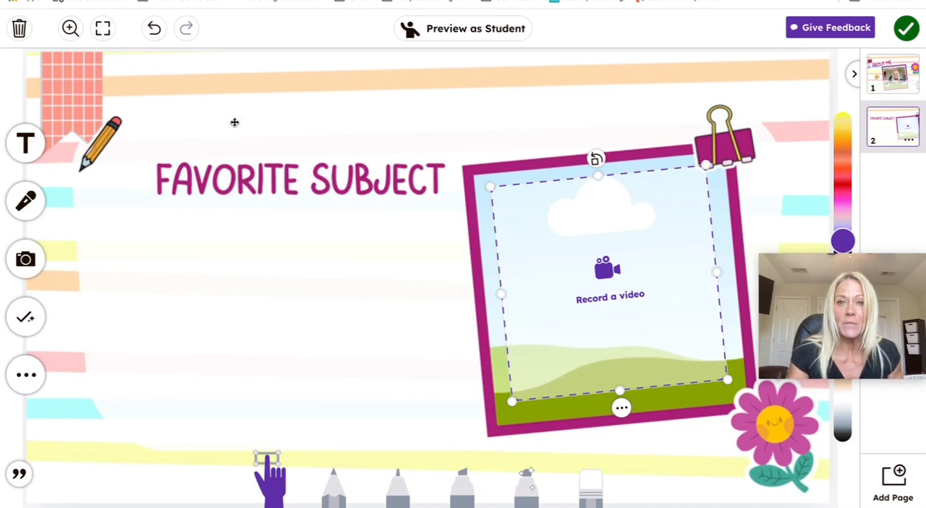
{"action": "mouse_move", "coordinate": [176, 136]}
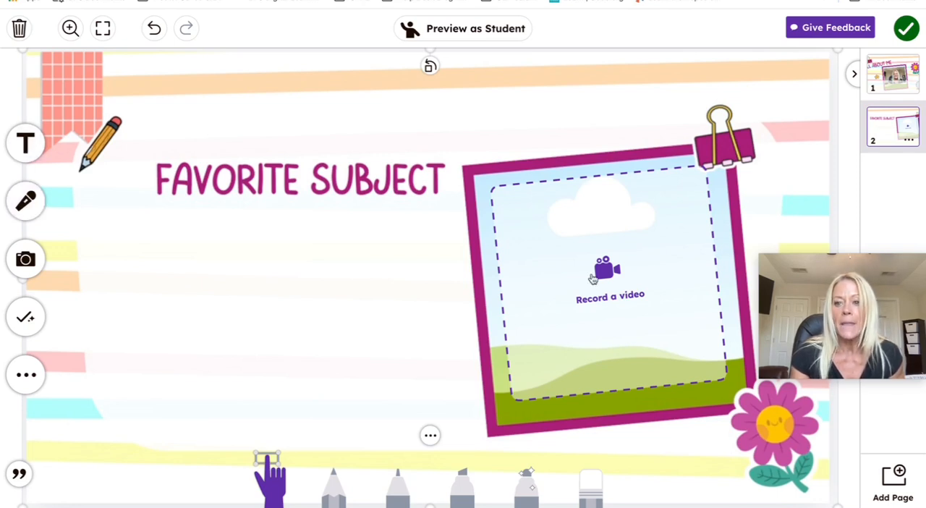
{"action": "left_click", "coordinate": [893, 481]}
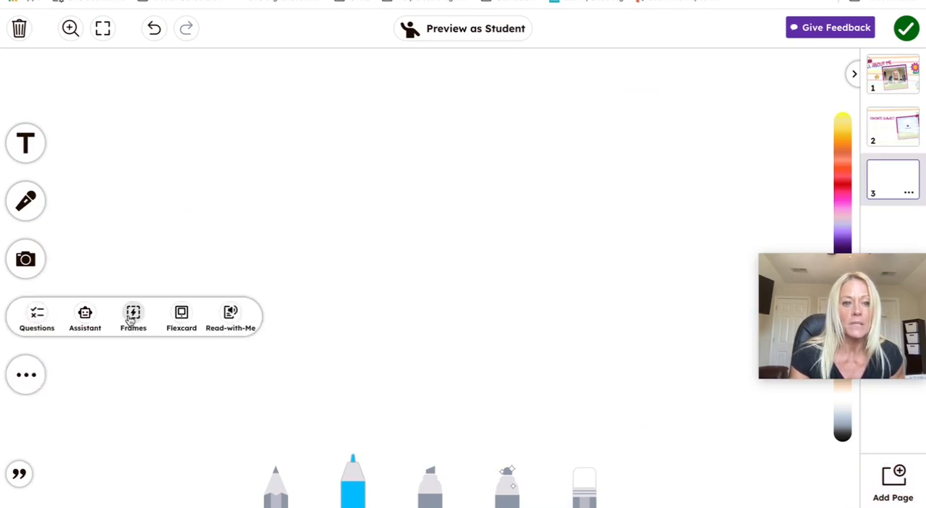
Upload the Meet My Pets image from Photos as the third page's background
{"action": "left_click", "coordinate": [26, 258]}
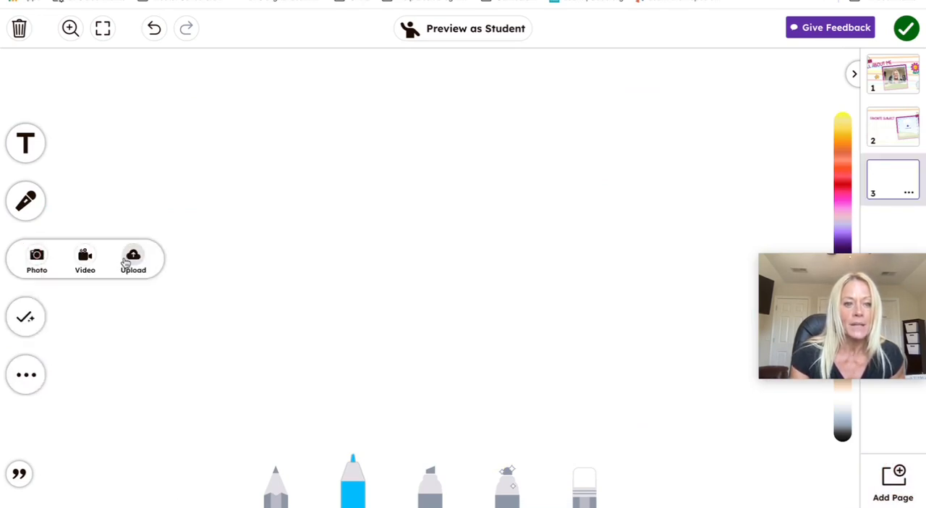
{"action": "left_click", "coordinate": [134, 261]}
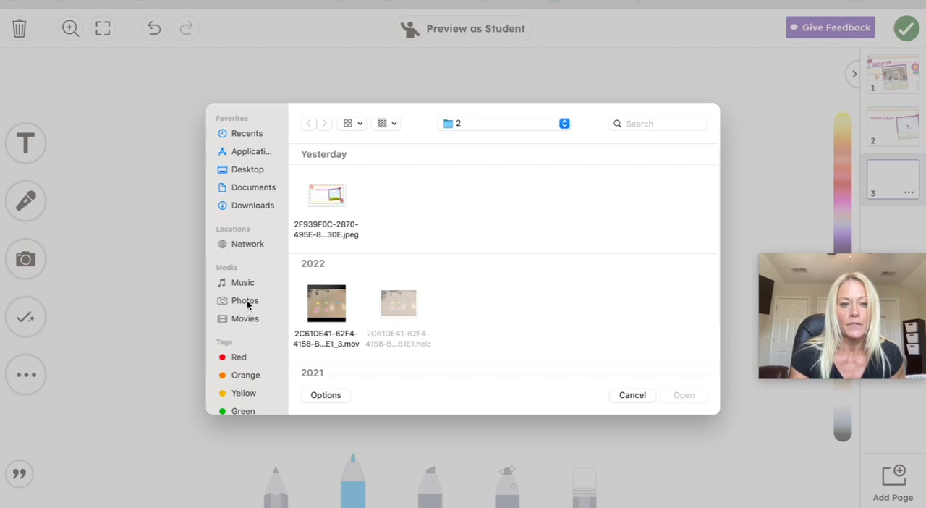
{"action": "left_click", "coordinate": [245, 301]}
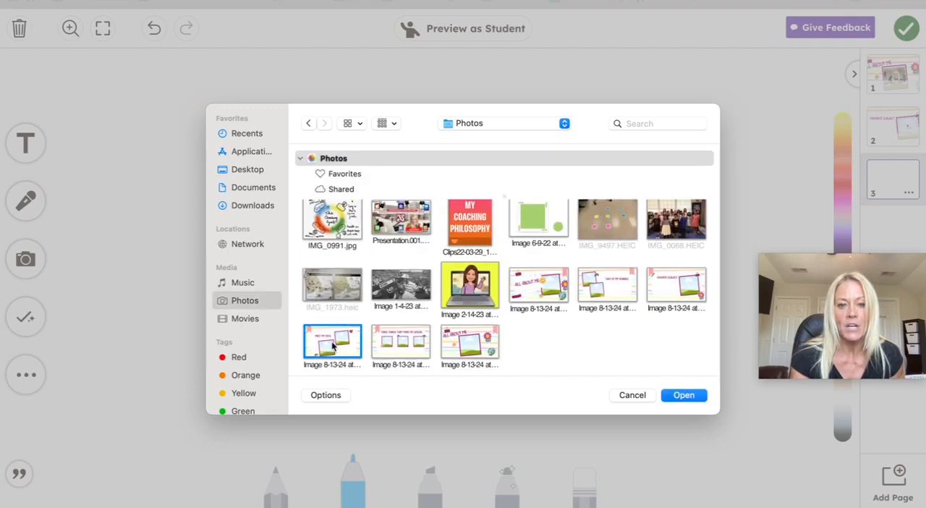
{"action": "left_click", "coordinate": [683, 394]}
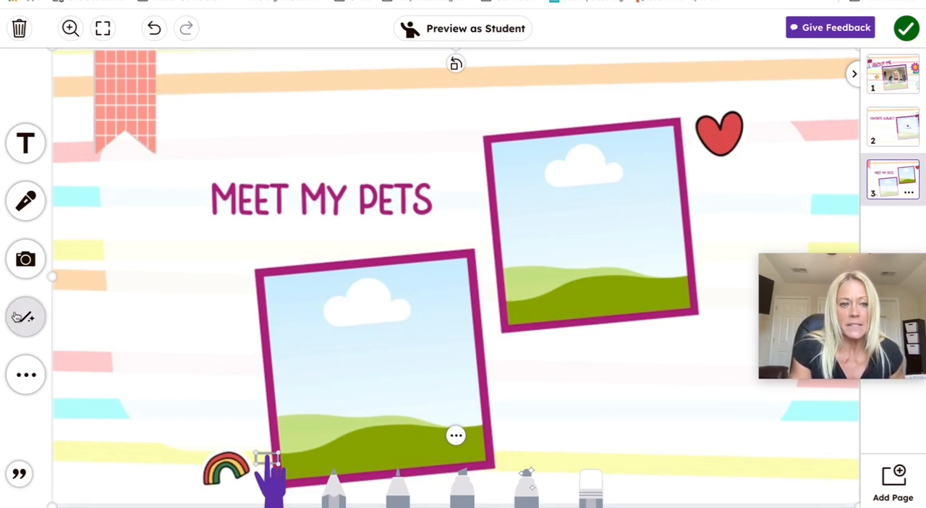
Add a response frame allowing voice alongside video and review its recording time limit choices
{"action": "left_click", "coordinate": [26, 315]}
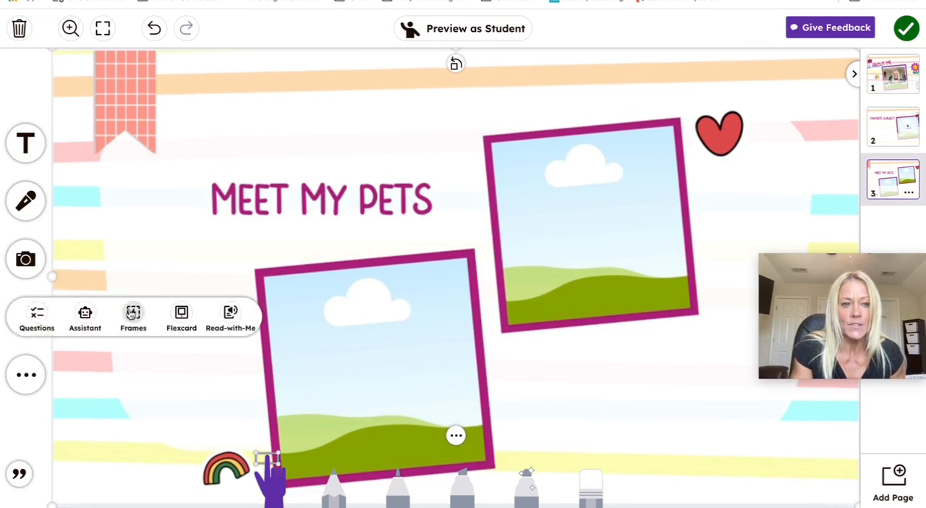
{"action": "left_click", "coordinate": [133, 317]}
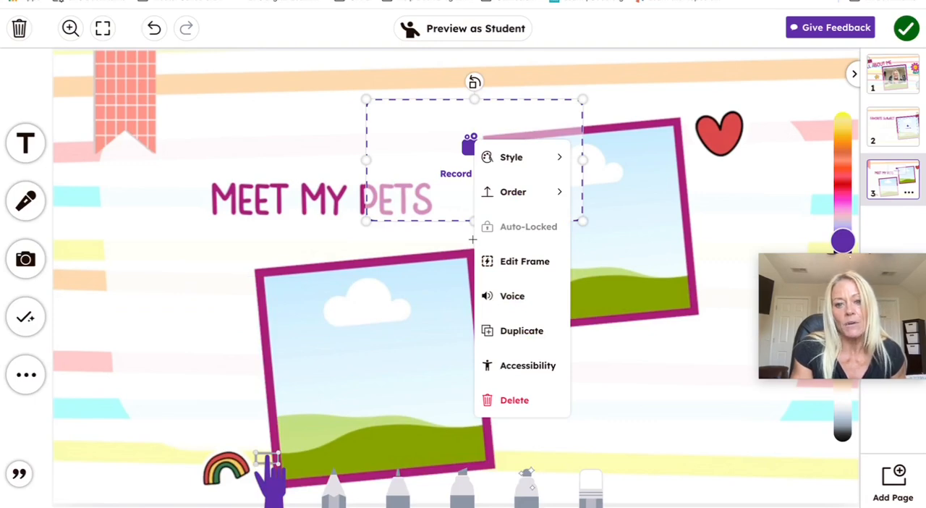
{"action": "left_click", "coordinate": [524, 260]}
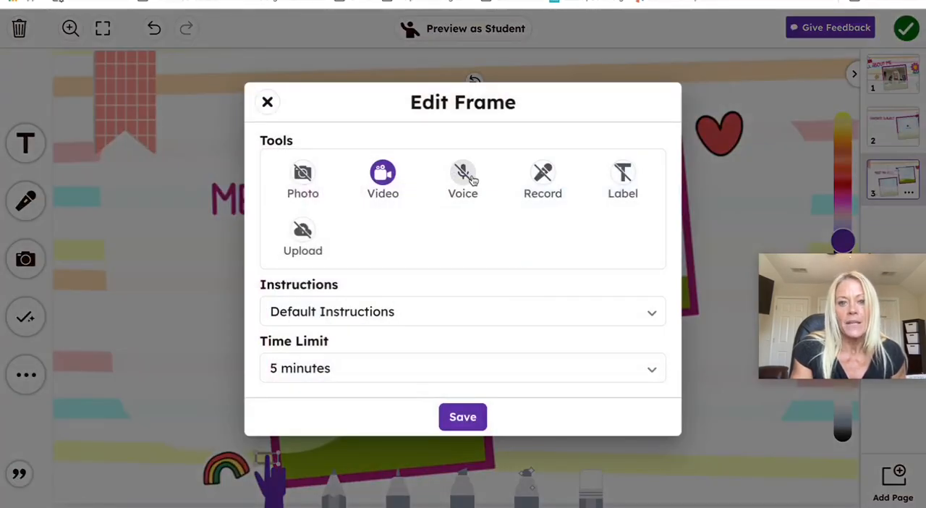
{"action": "left_click", "coordinate": [463, 174]}
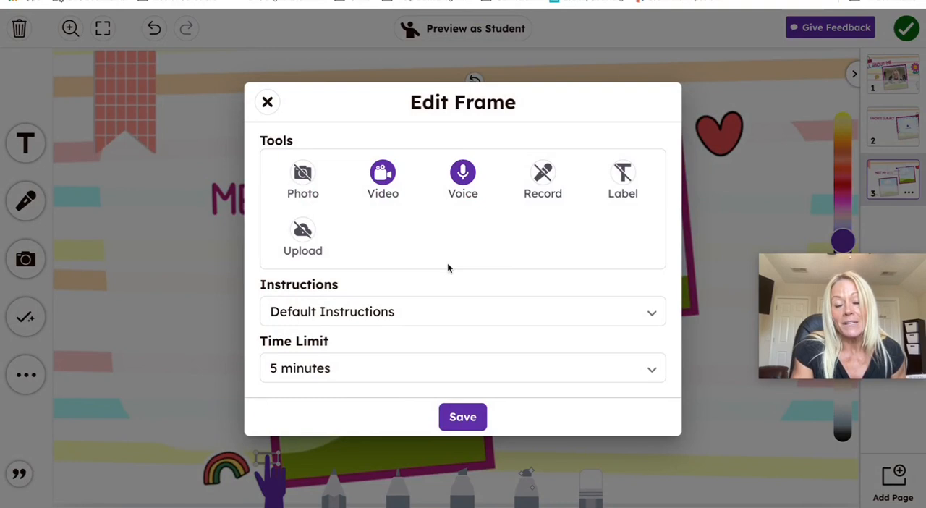
{"action": "mouse_move", "coordinate": [440, 310]}
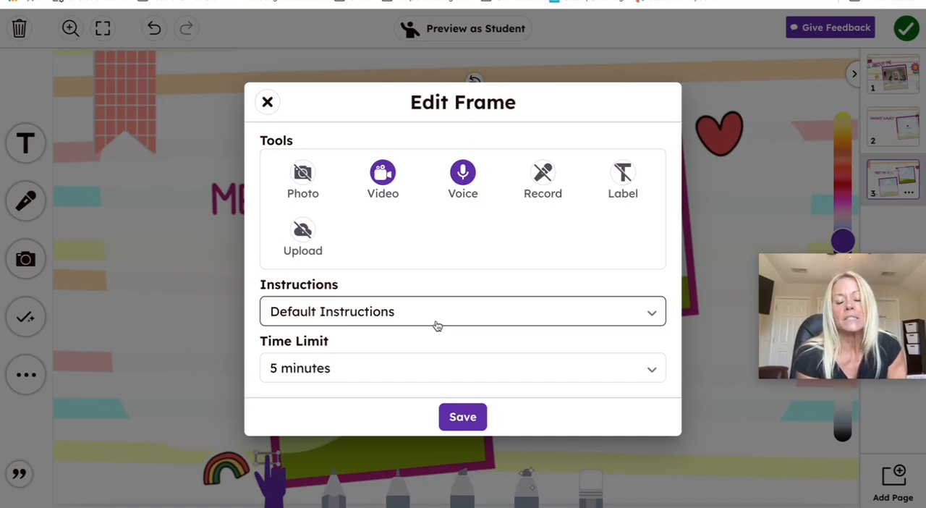
{"action": "mouse_move", "coordinate": [454, 404]}
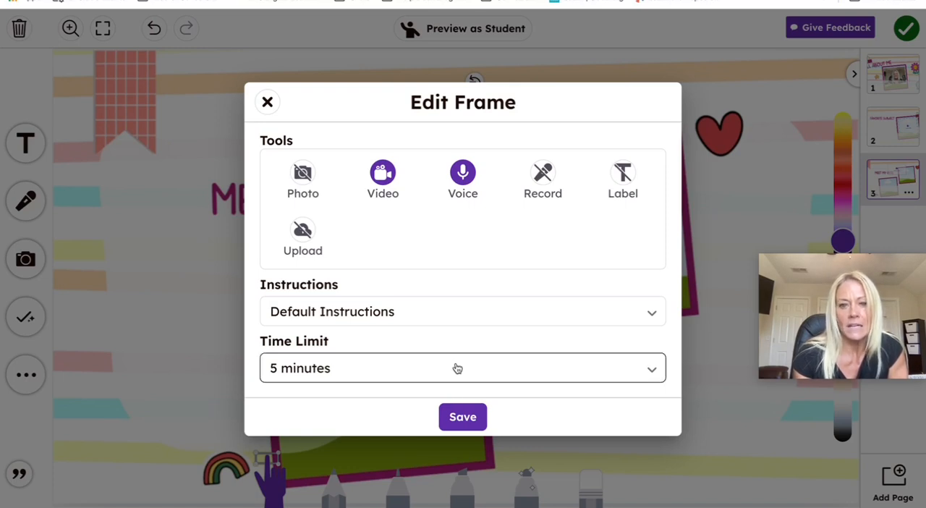
{"action": "left_click", "coordinate": [463, 417]}
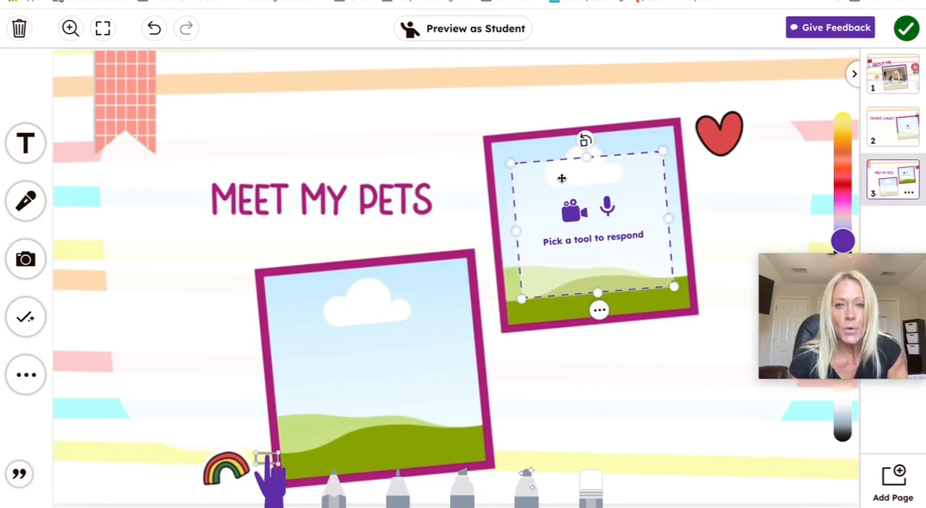
{"action": "mouse_move", "coordinate": [473, 95]}
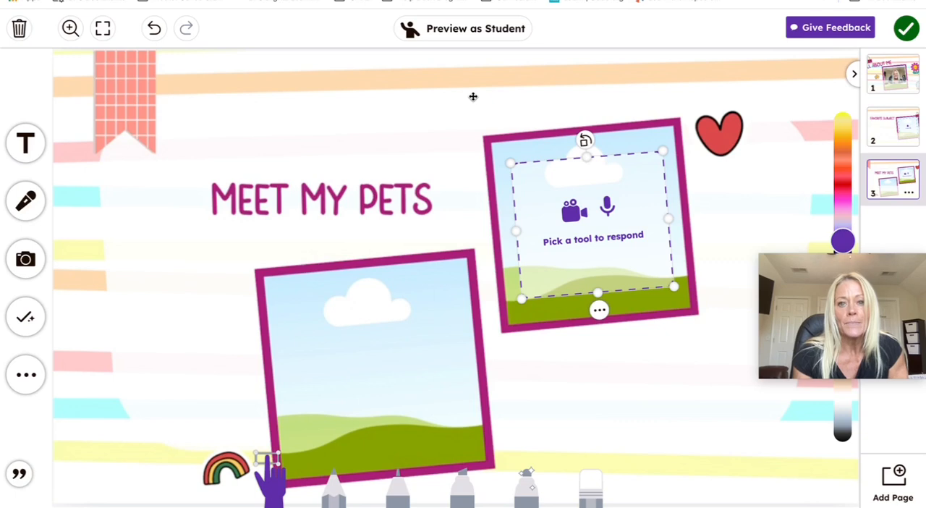
{"action": "left_click", "coordinate": [463, 29]}
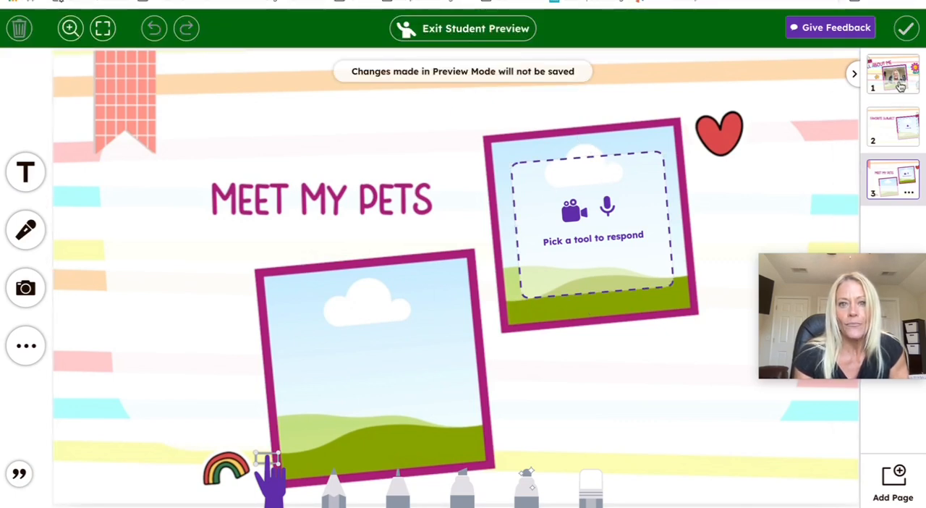
{"action": "left_click", "coordinate": [892, 72]}
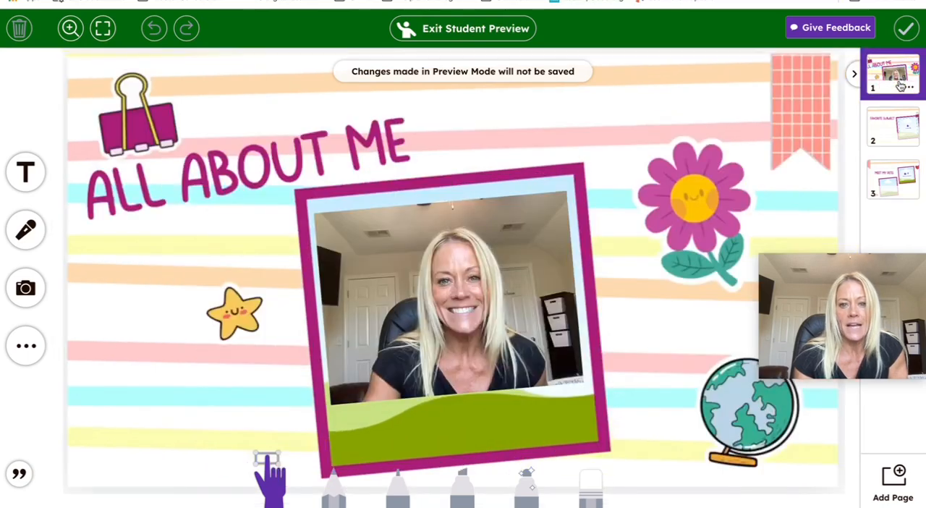
{"action": "left_click", "coordinate": [891, 127]}
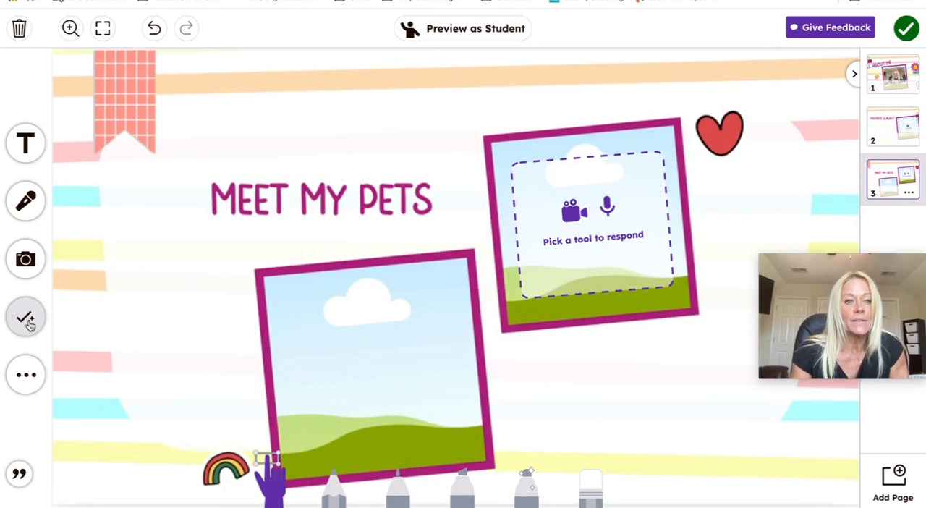
Show the More tools list (Questions, Assistant, Frames, Flexcard, Read-with-Me) on the Meet My Pets page
{"action": "left_click", "coordinate": [26, 317]}
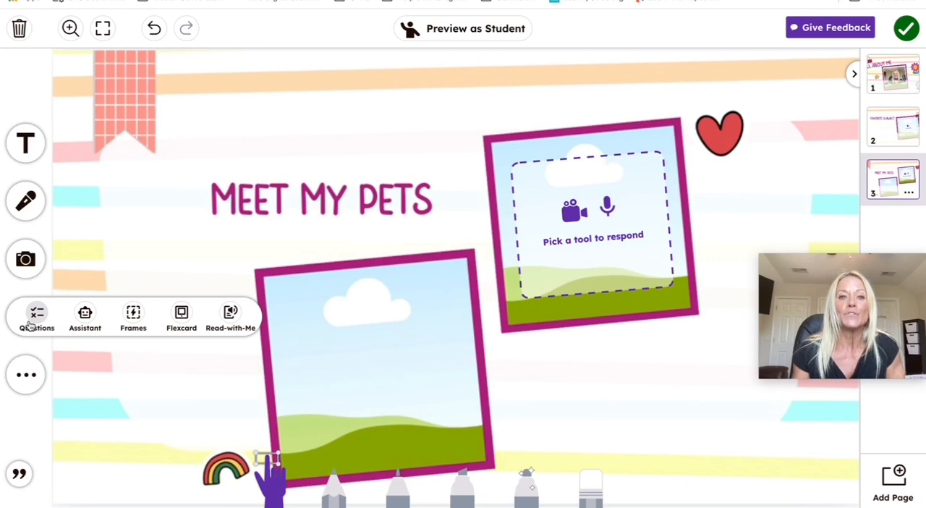
{"action": "mouse_move", "coordinate": [139, 255]}
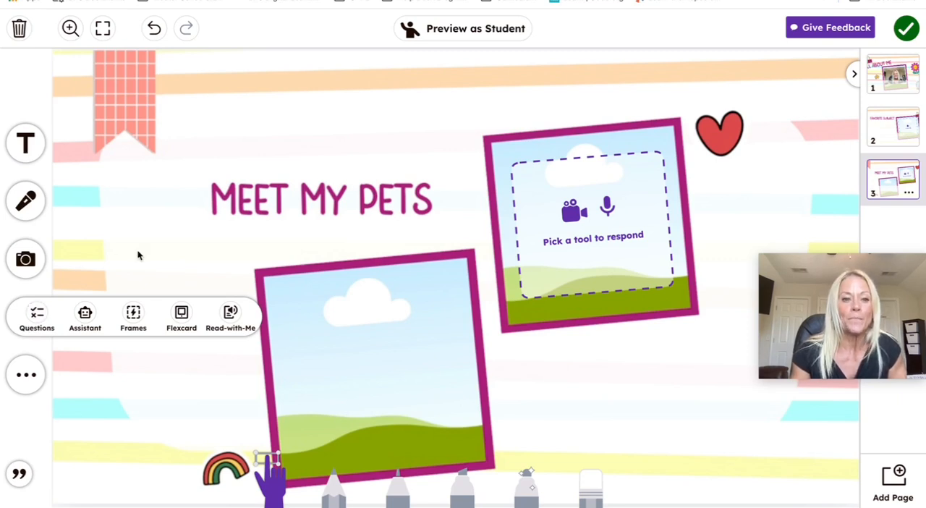